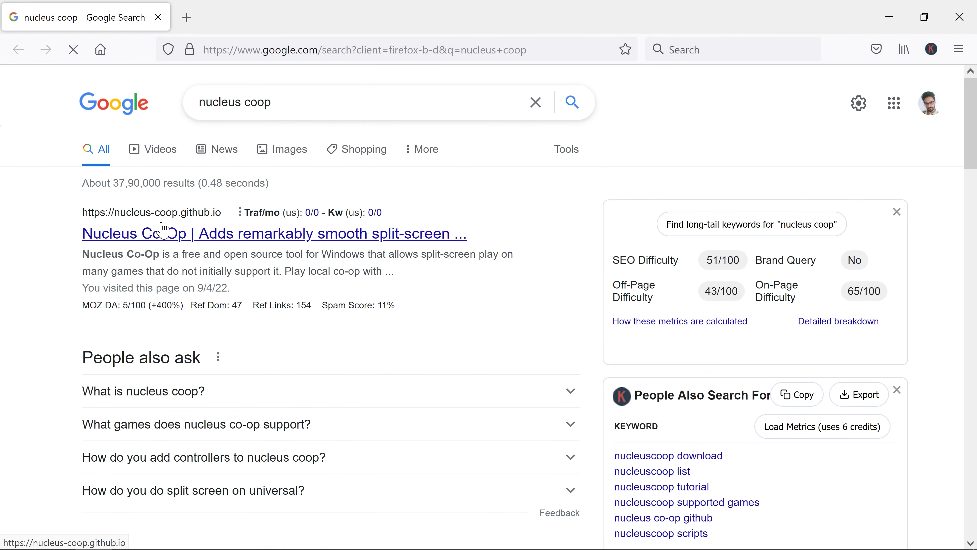
- Reach the Nucleus Co-op GitHub releases page and download the NucleusApp.zip v2.0 asset
click(258, 233)
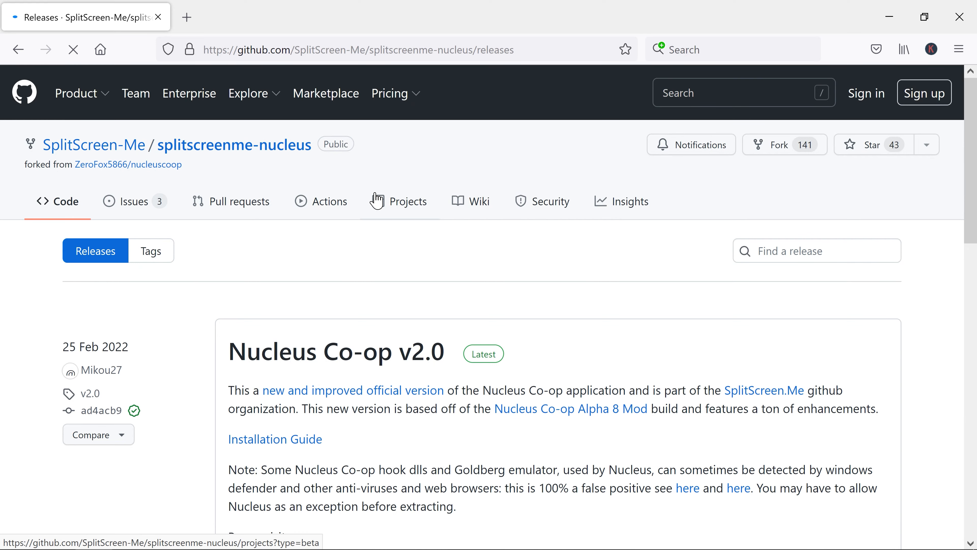
scroll(down, 3)
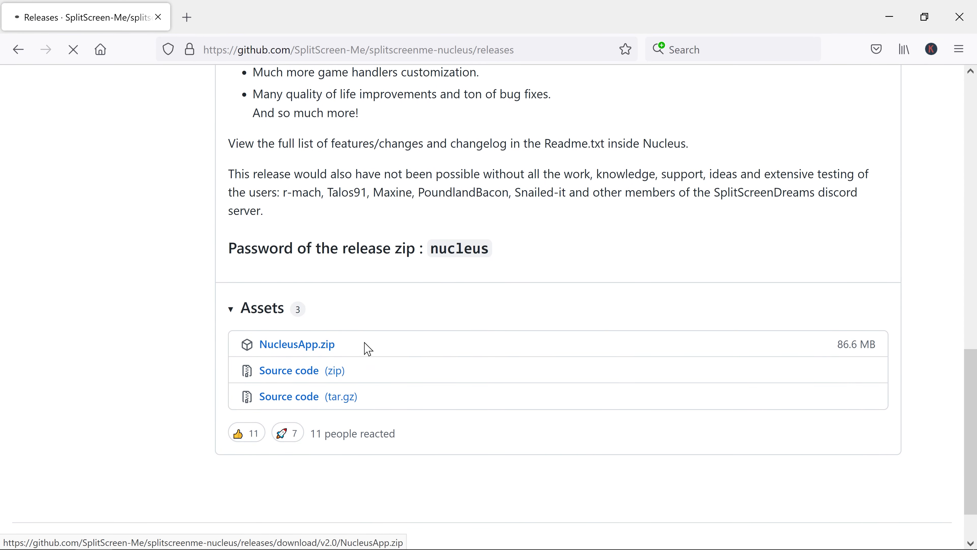
click(296, 344)
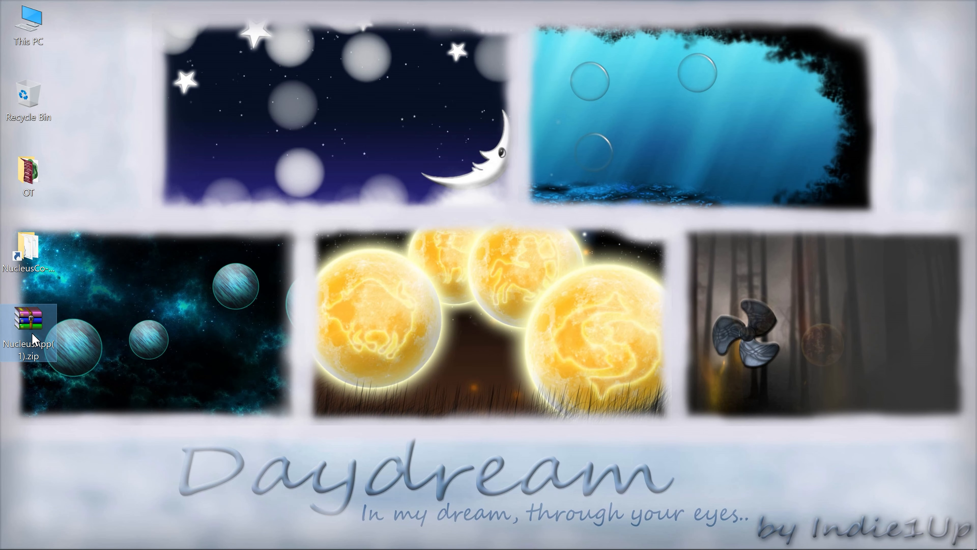
right_click(30, 319)
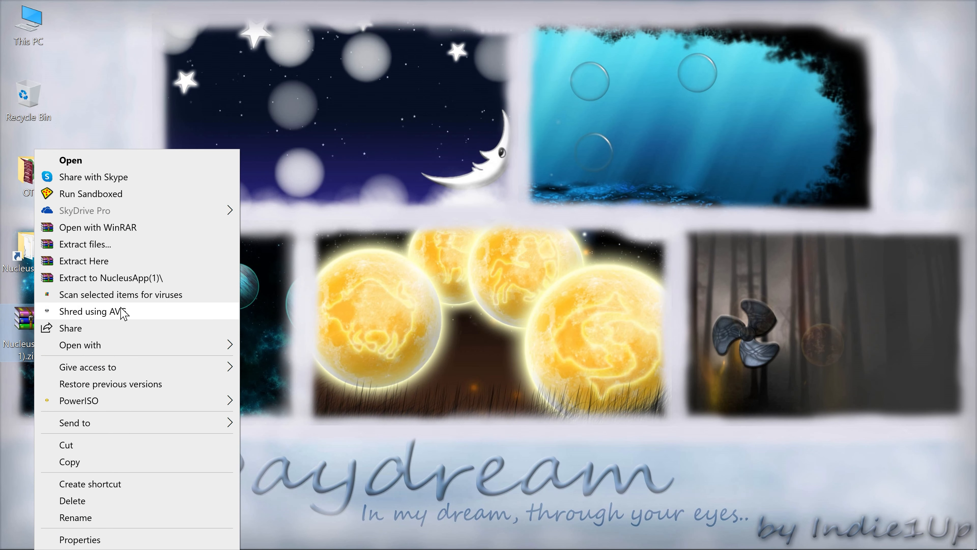
click(84, 260)
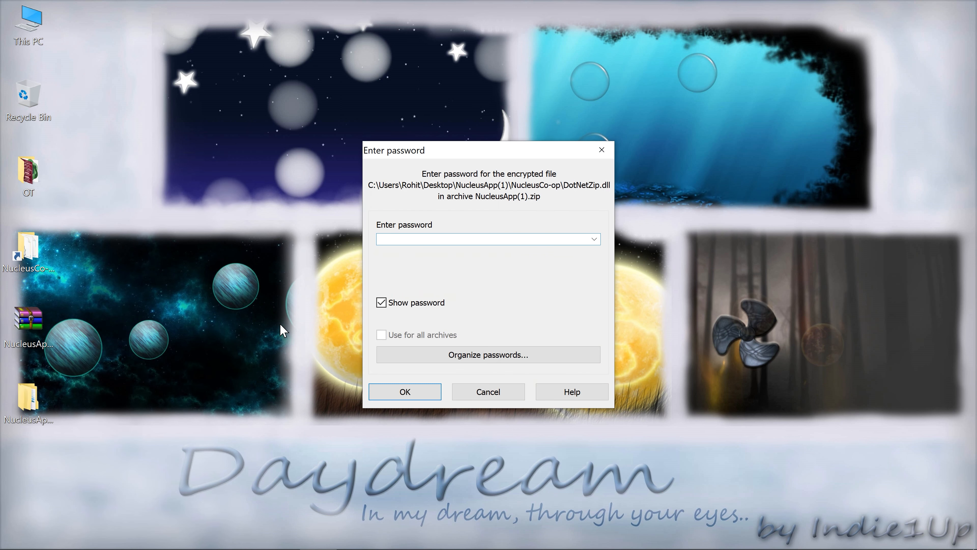
text(nucleus)
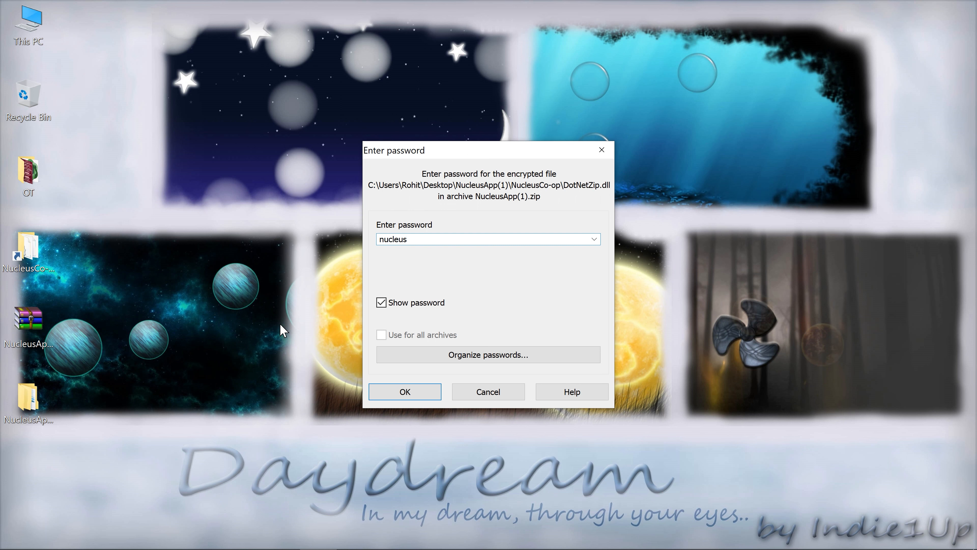
click(405, 391)
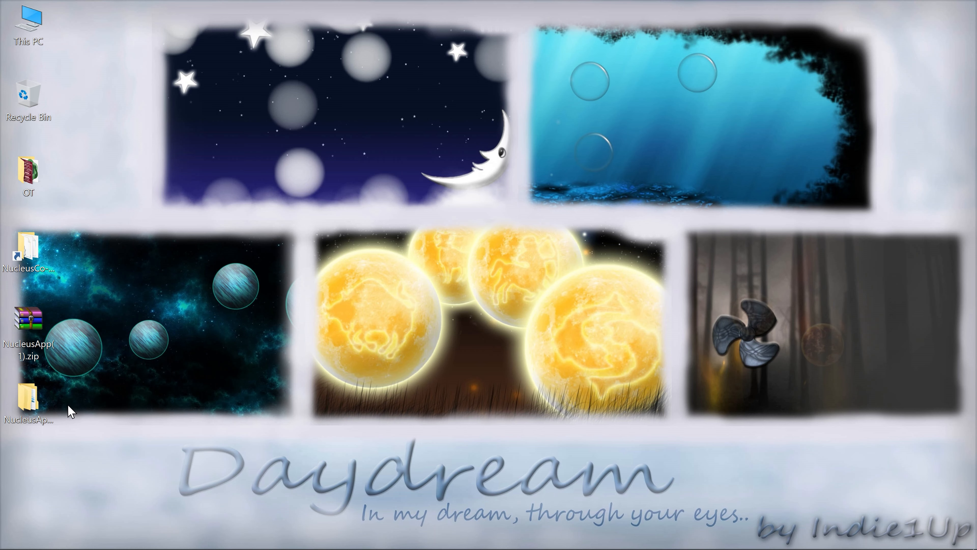
- Browse from NucleusApp(1) through NucleusCo-op into the handlers folder
double_click(27, 398)
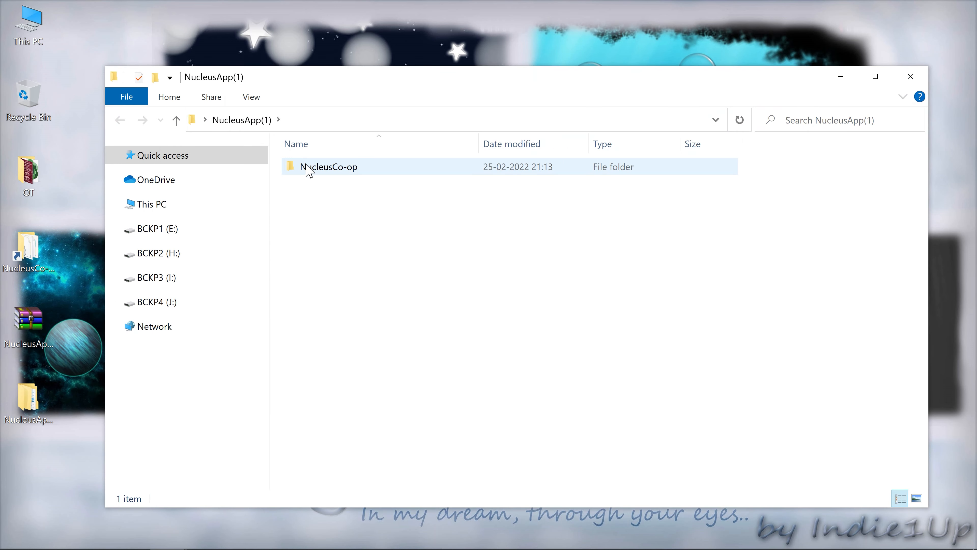
double_click(328, 167)
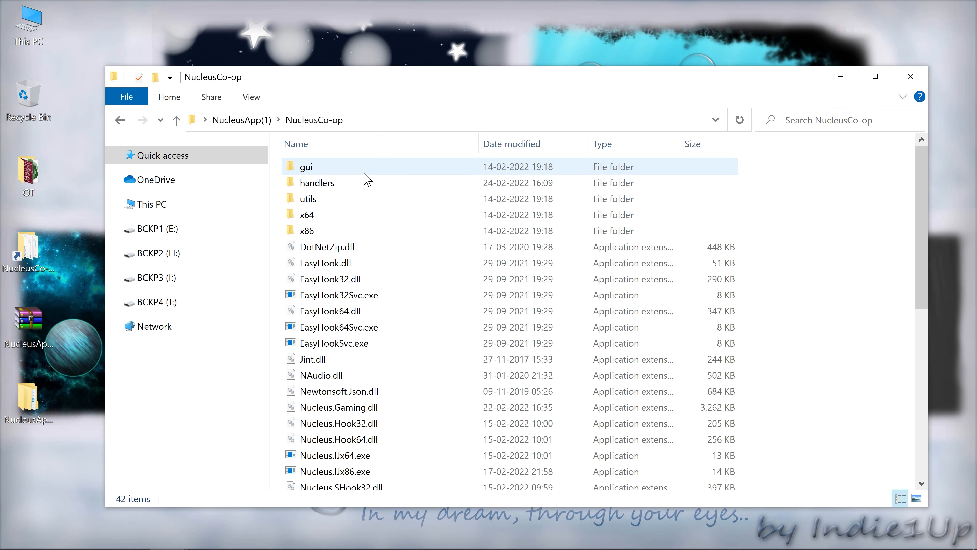
scroll(down, 3)
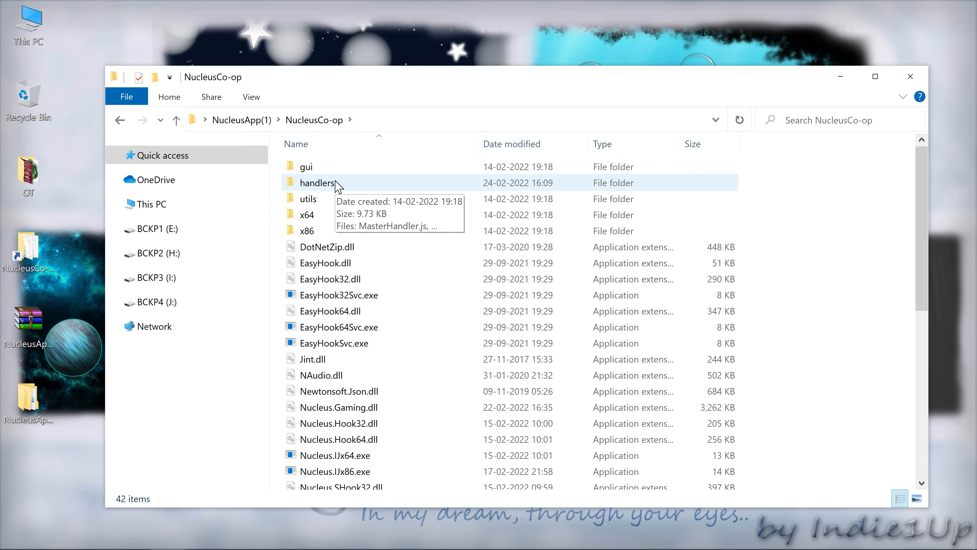
double_click(317, 183)
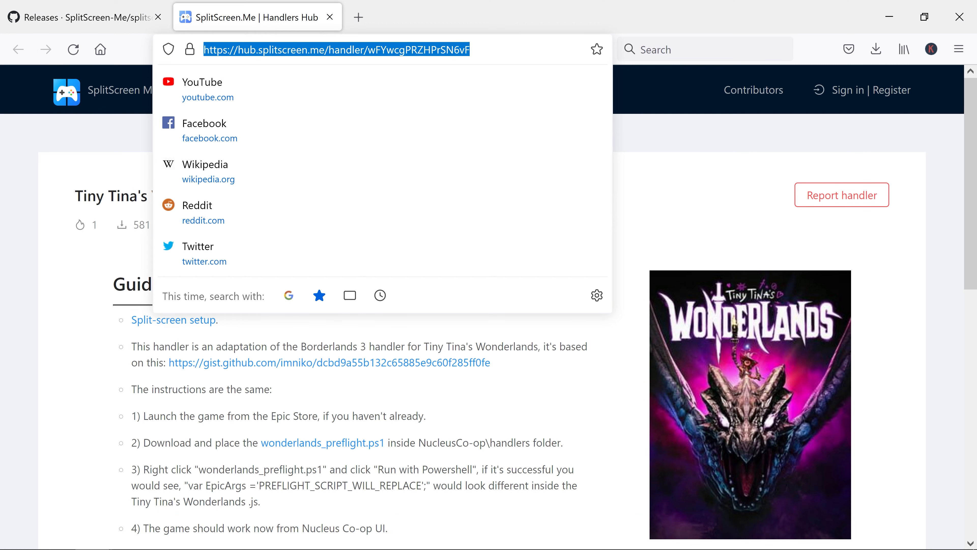
- Download the Tiny Tina's Wonderlands v6 Epic handler and open the downloaded .nc file
click(391, 84)
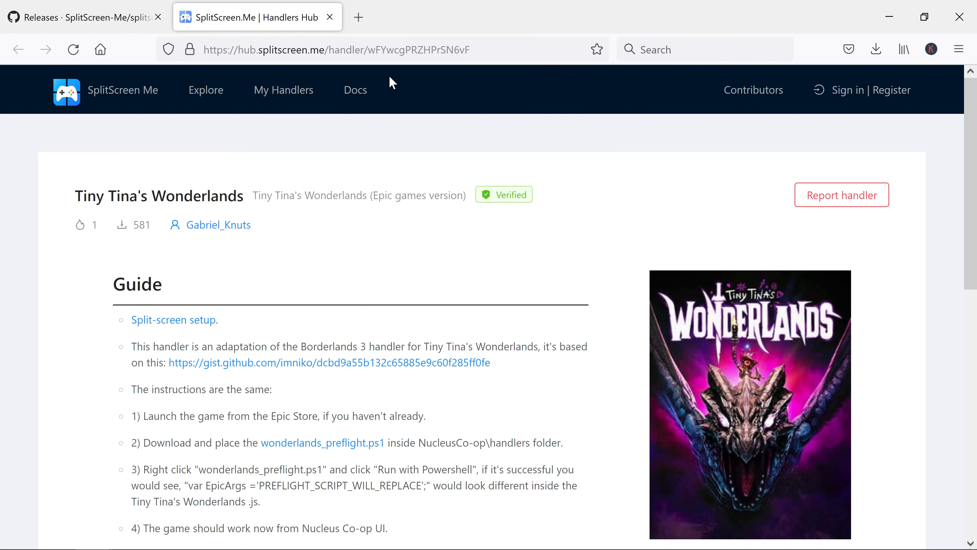
scroll(down, 3)
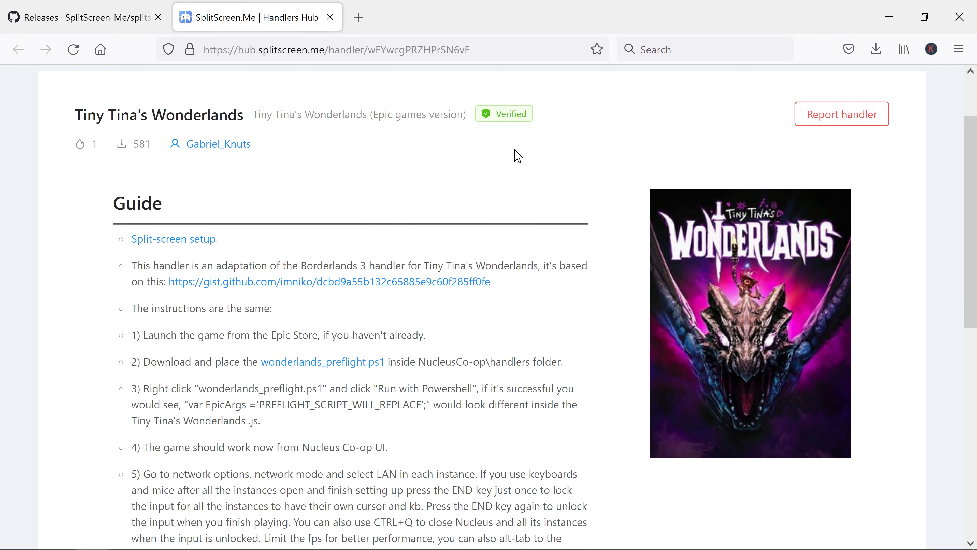
mouse_move(349, 130)
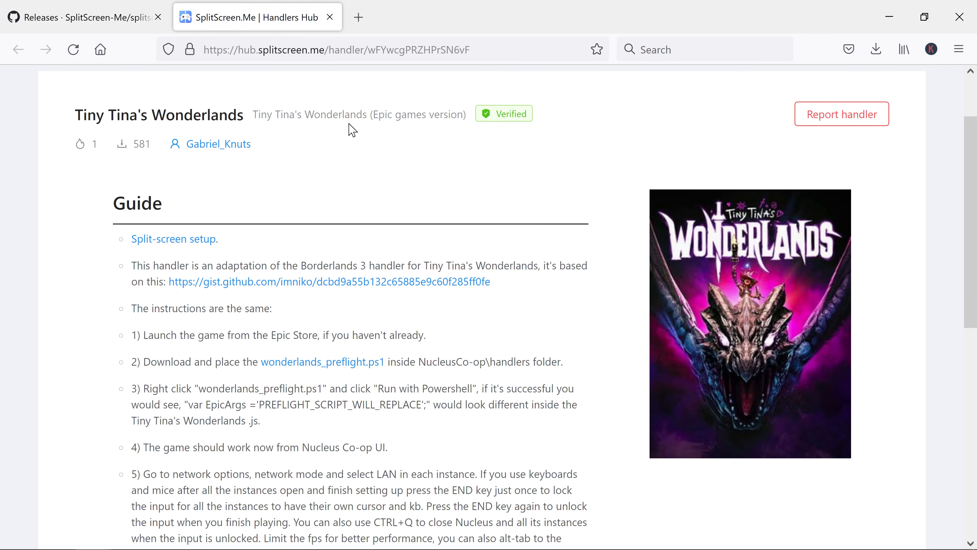
double_click(417, 114)
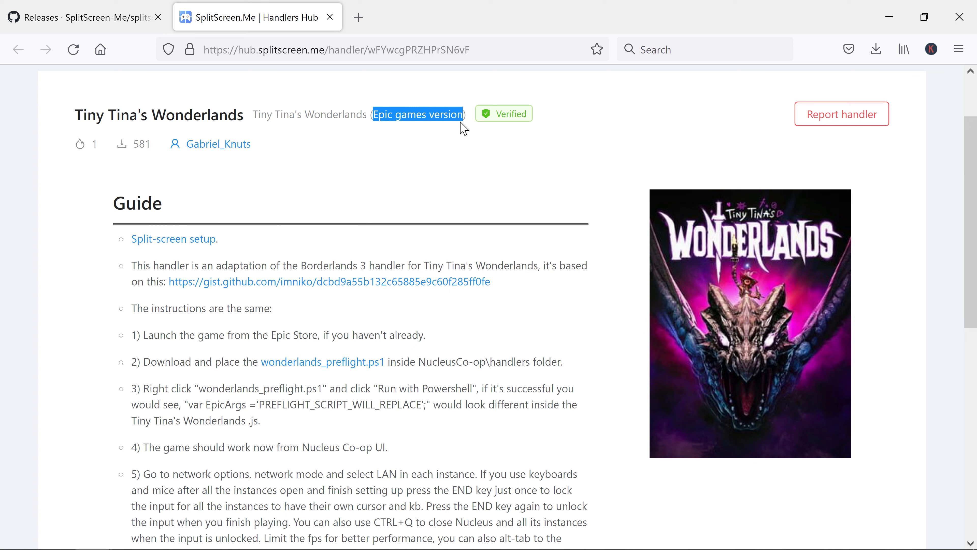
scroll(down, 3)
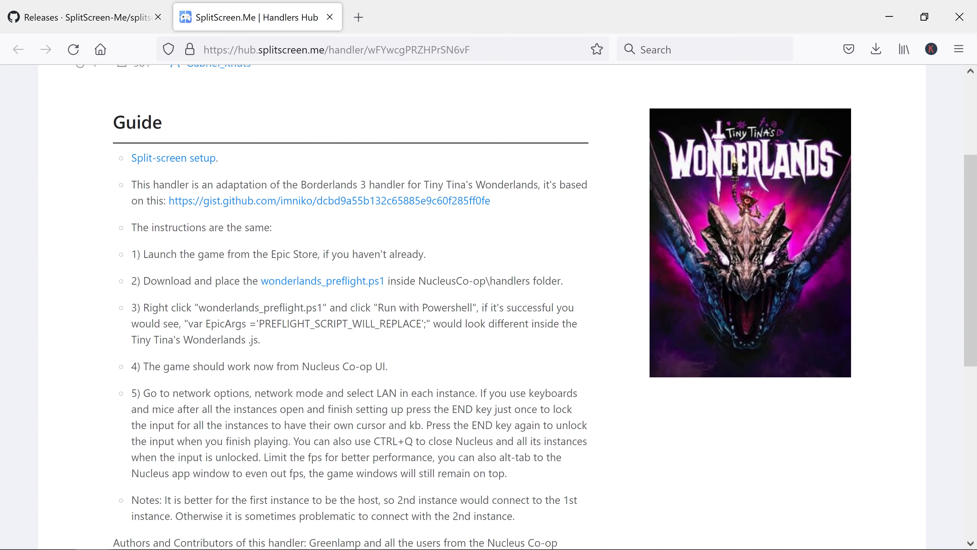
scroll(down, 3)
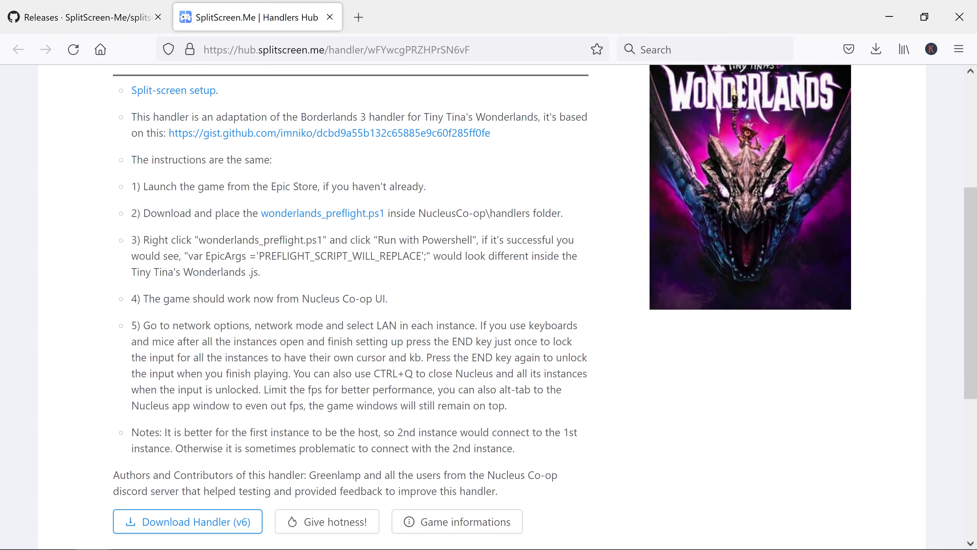
scroll(down, 3)
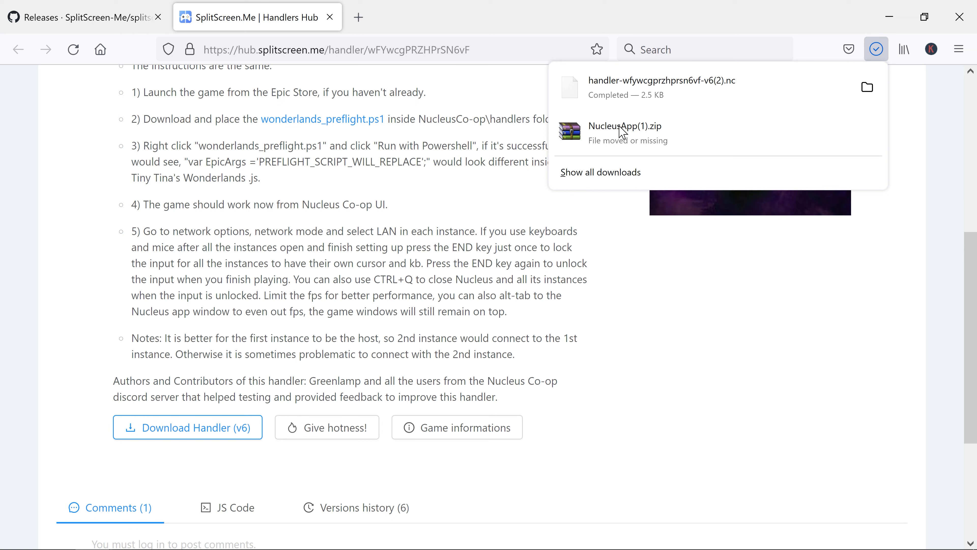
mouse_move(730, 93)
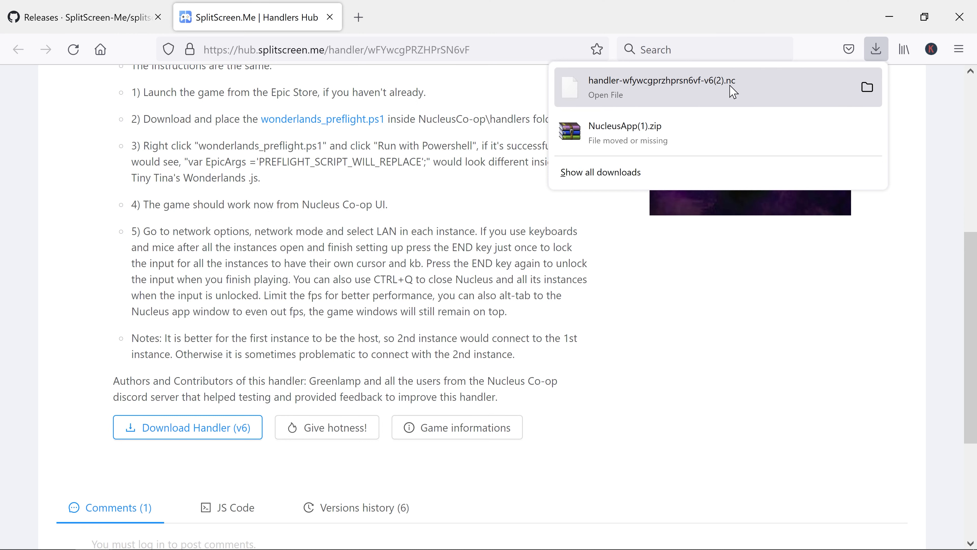
click(641, 343)
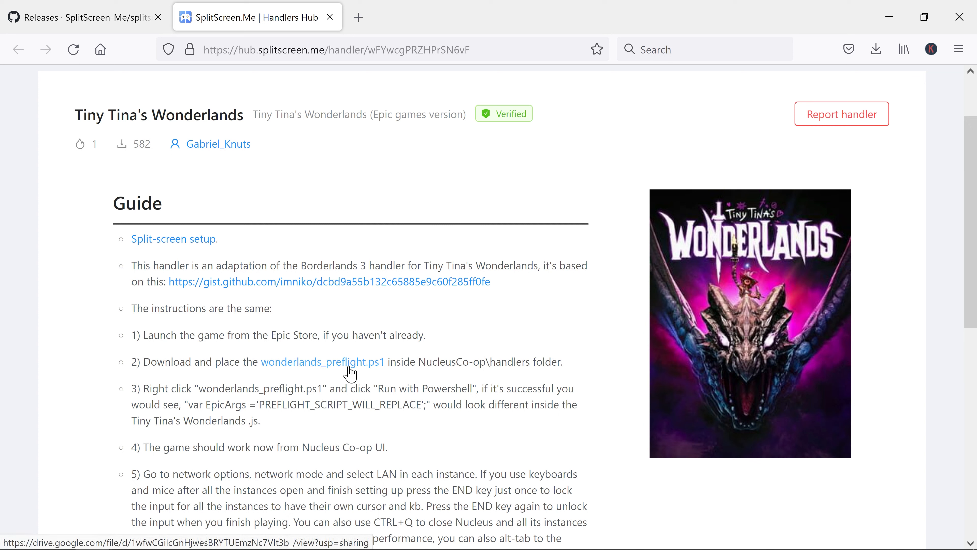
- Download wonderlands_preflight.ps1 from Google Drive past the can't-scan-for-viruses warning
click(327, 361)
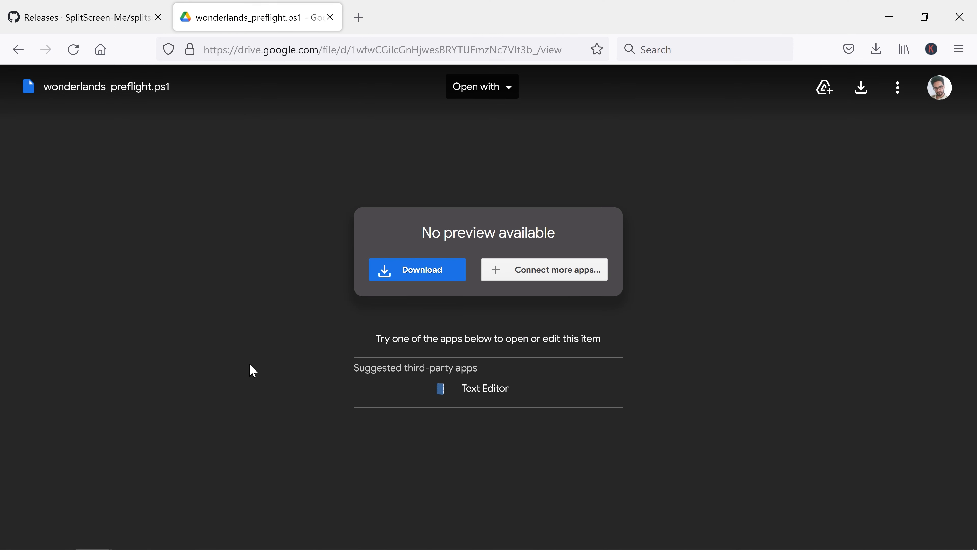
mouse_move(230, 71)
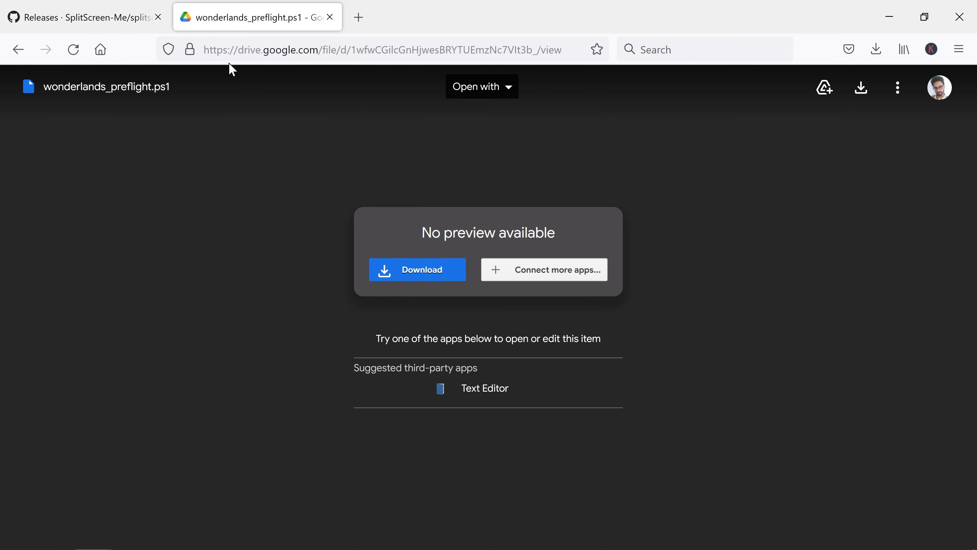
click(386, 50)
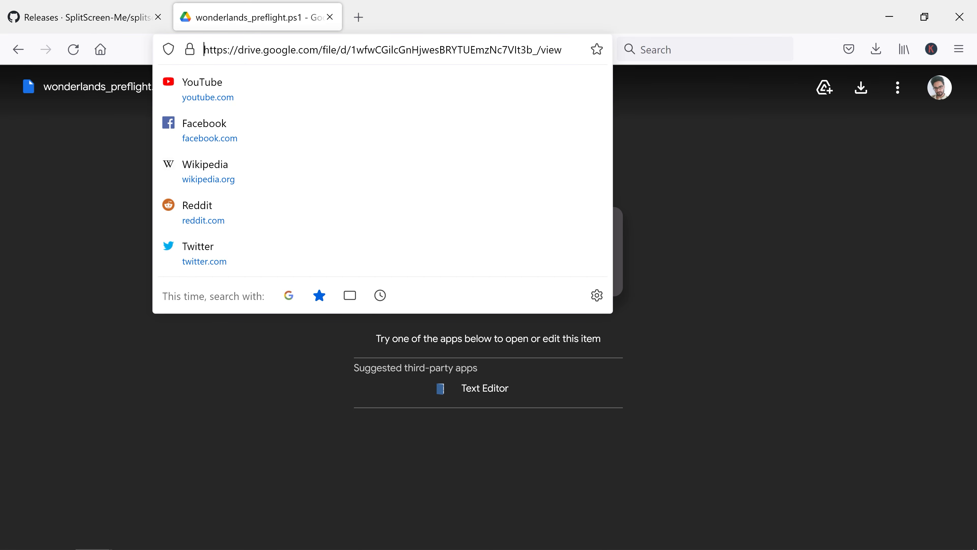
click(385, 50)
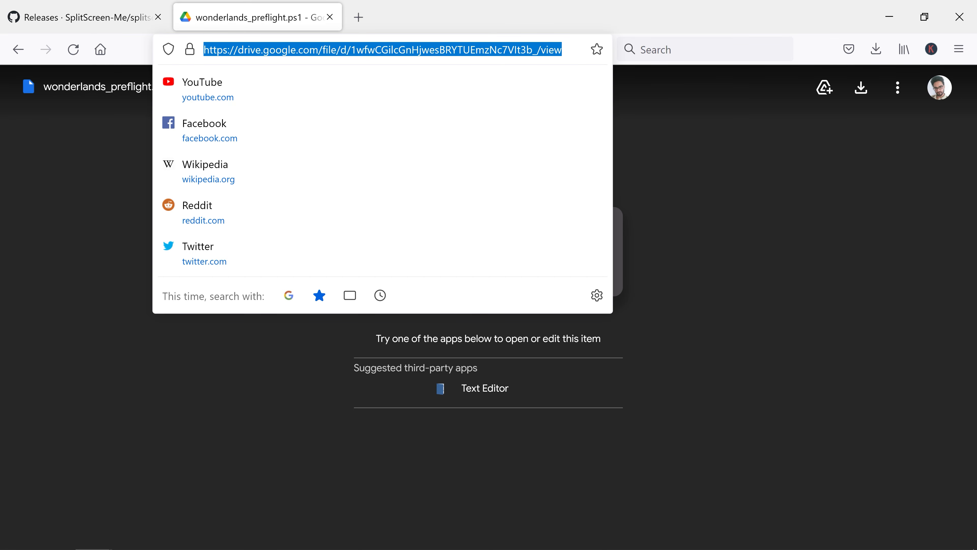
click(238, 380)
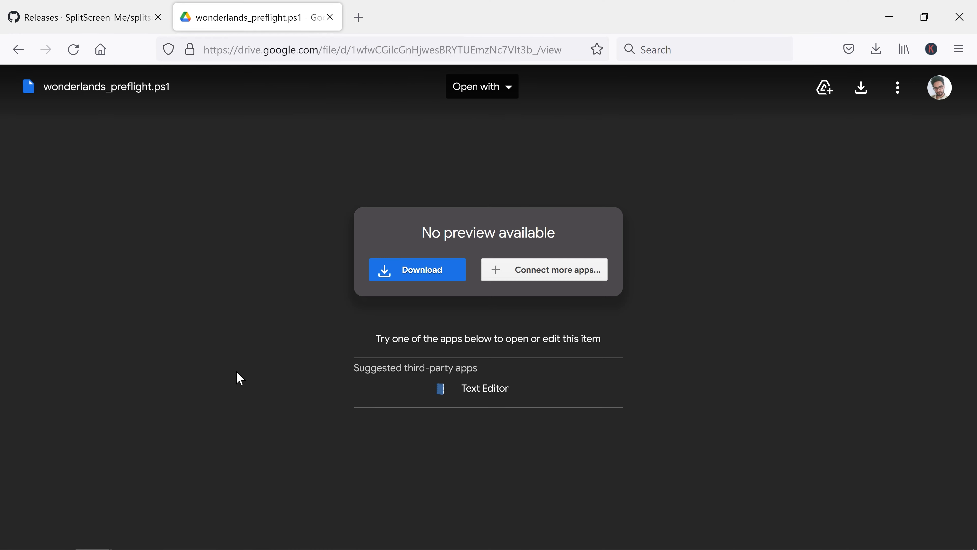
mouse_move(416, 282)
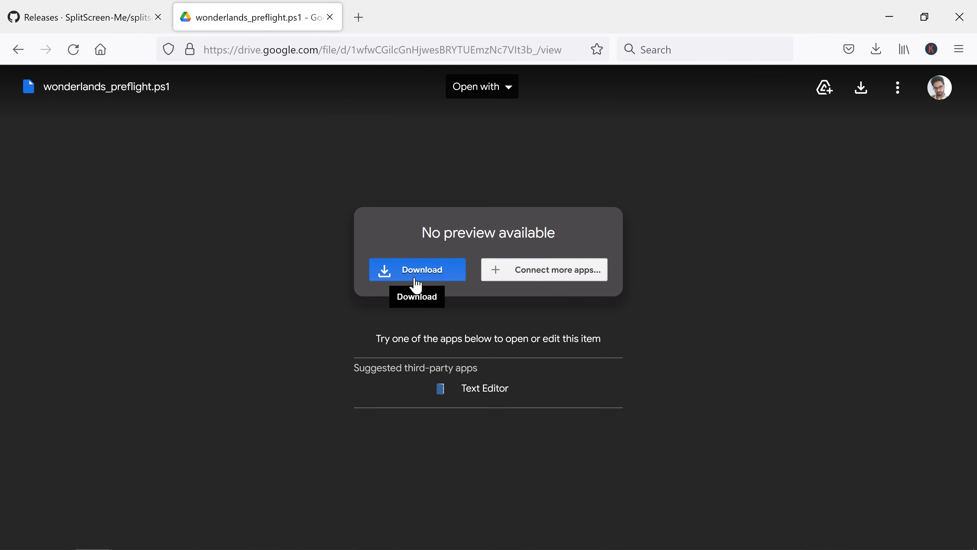
click(417, 270)
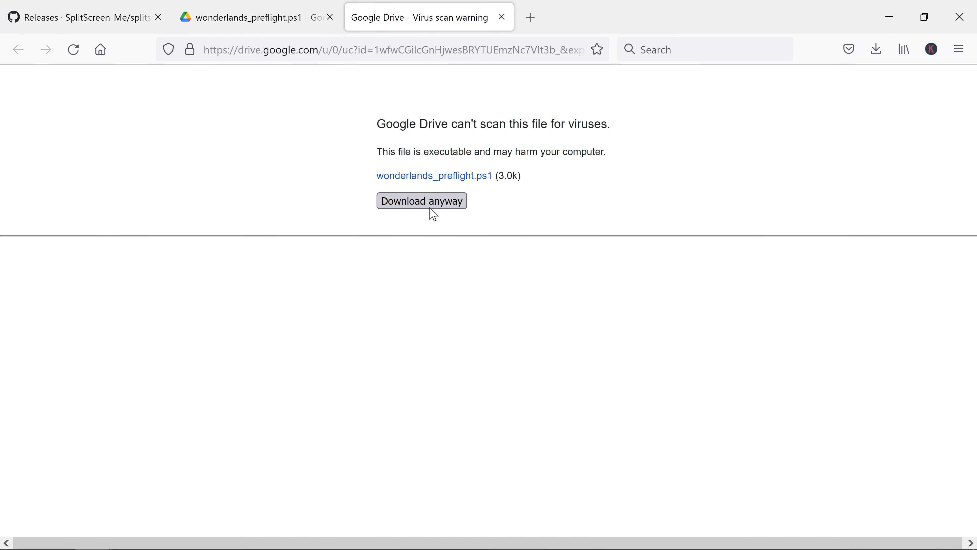
click(421, 201)
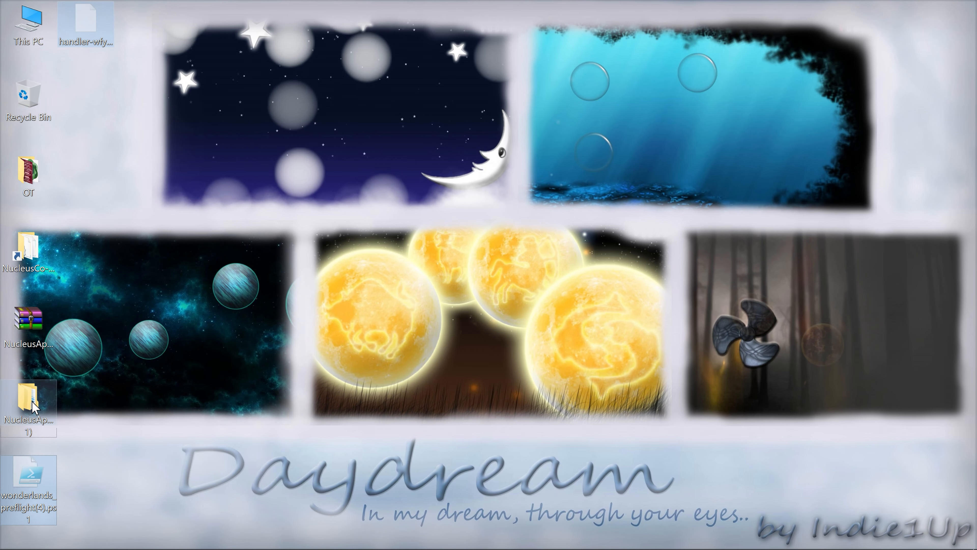
- Return to the NucleusCo-op handlers folder now holding the v6 handler and preflight script
double_click(26, 399)
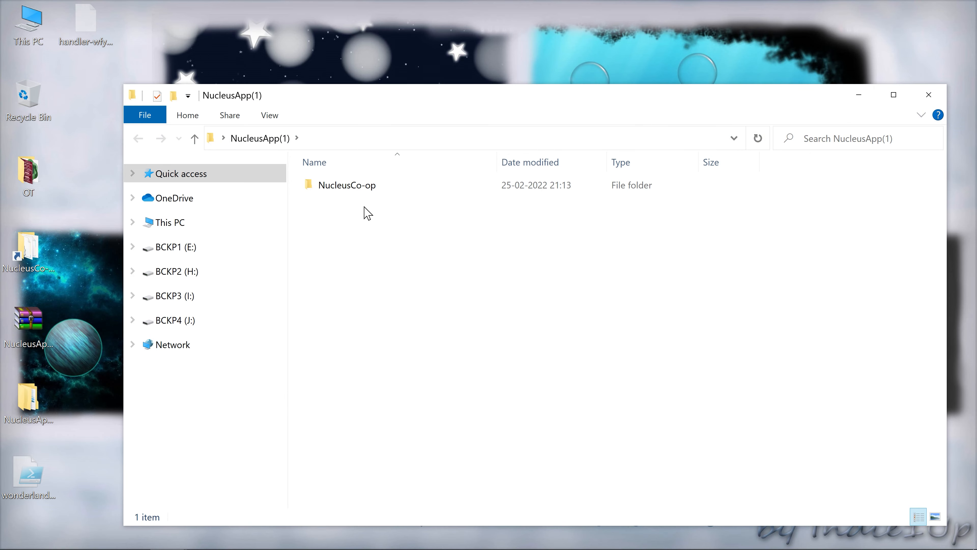
double_click(347, 186)
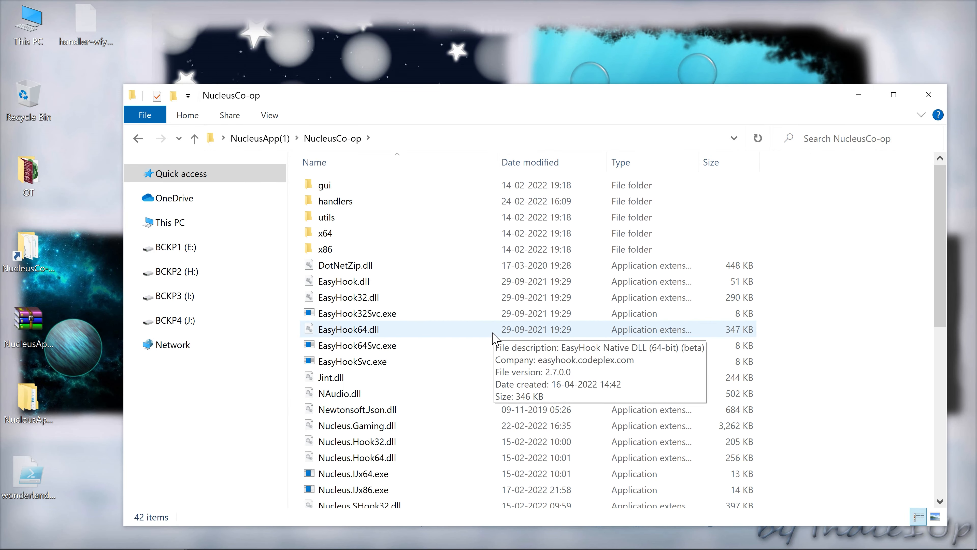
double_click(335, 201)
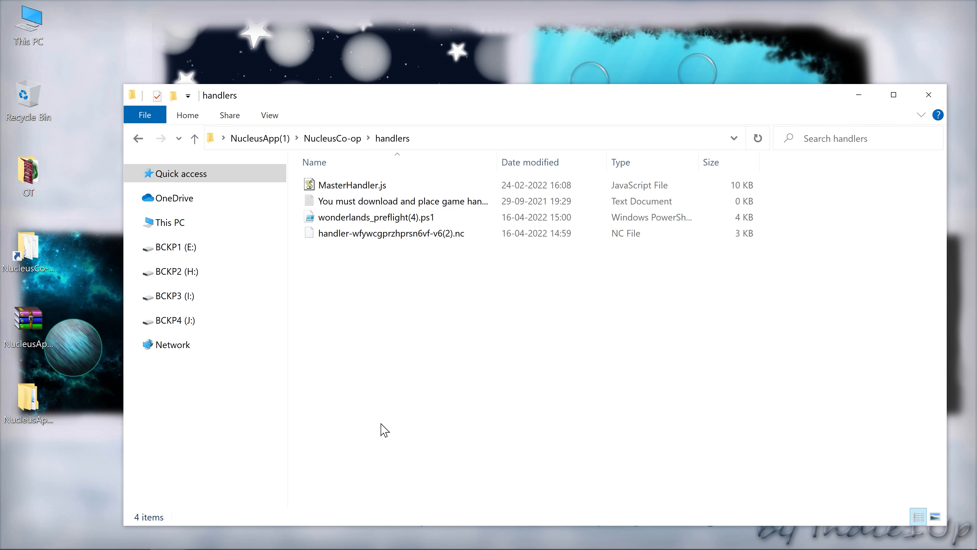
click(376, 217)
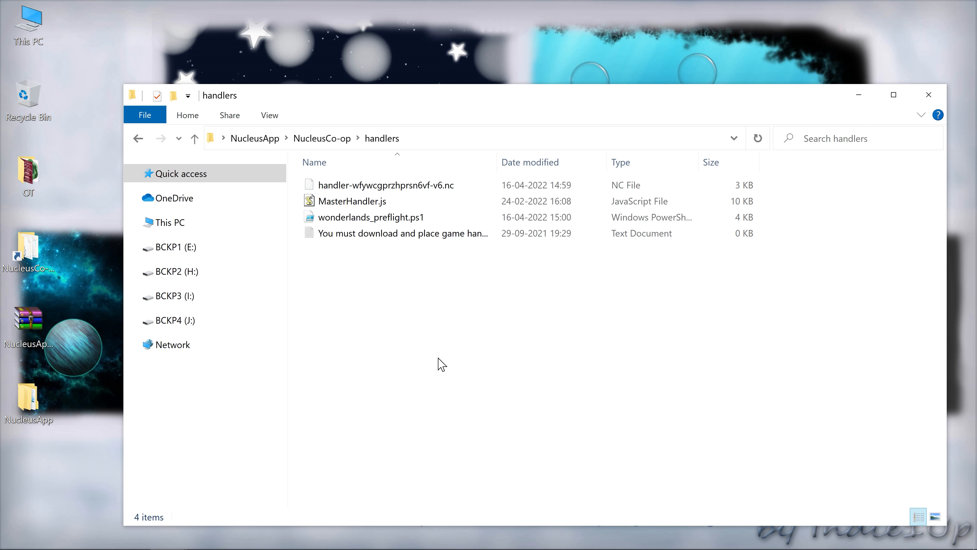
- Rename the v6 .nc handler to .zip and extract it here with WinRAR
click(386, 185)
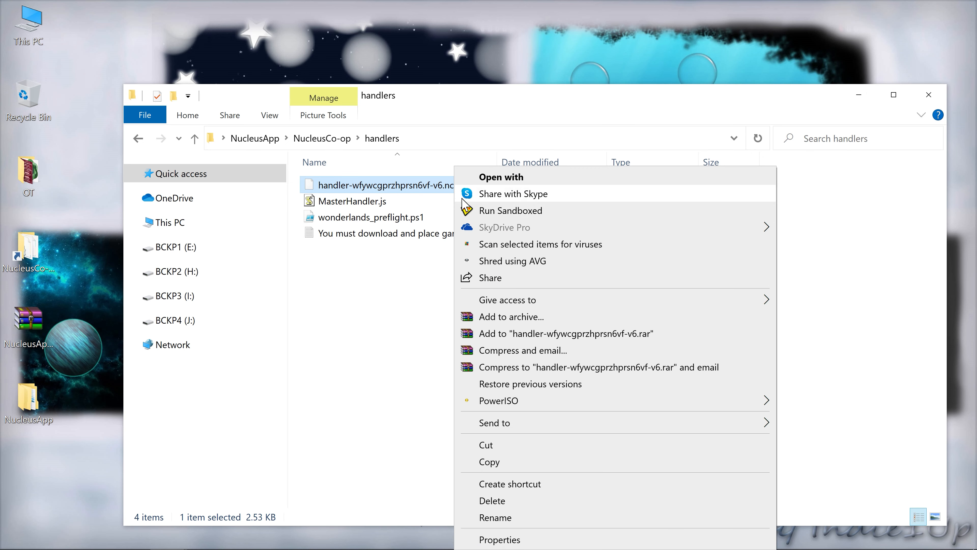
click(495, 517)
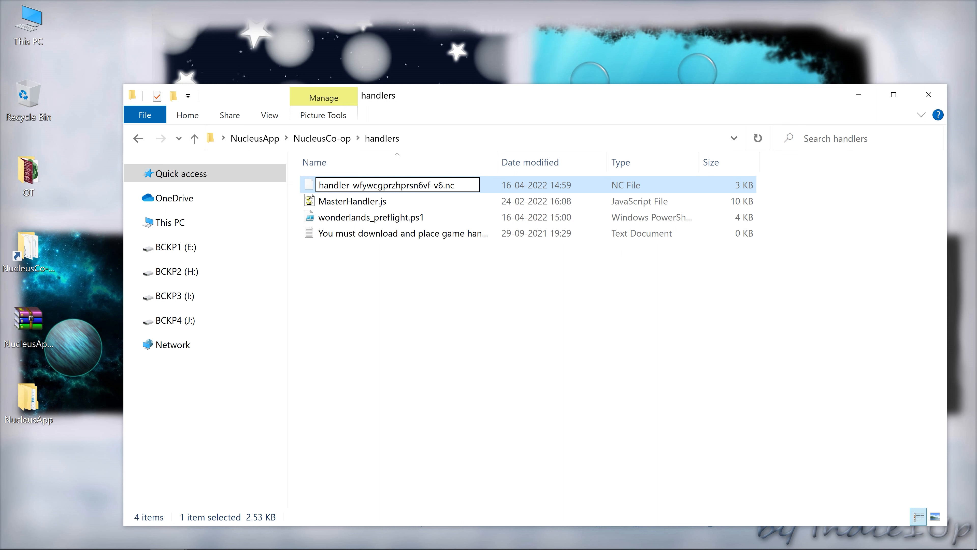
text(zip)
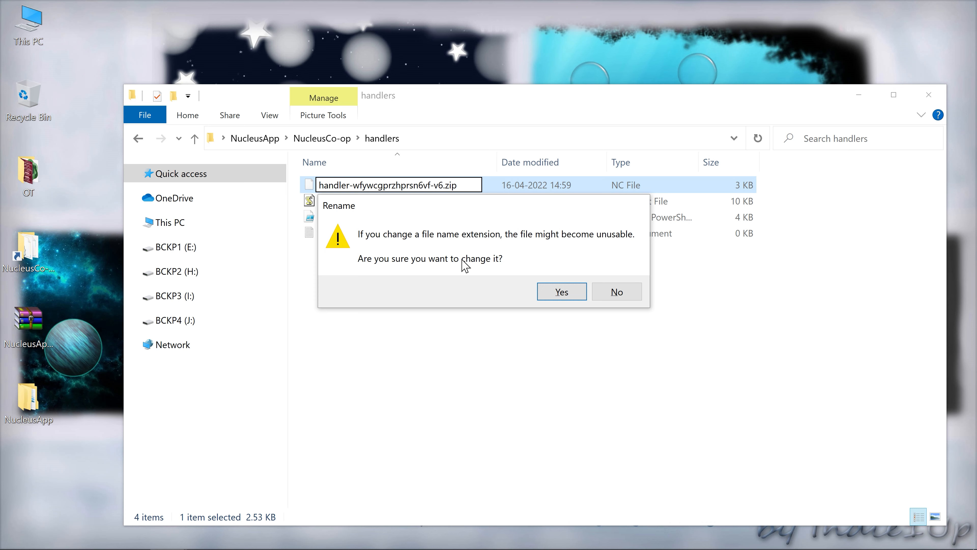
click(562, 291)
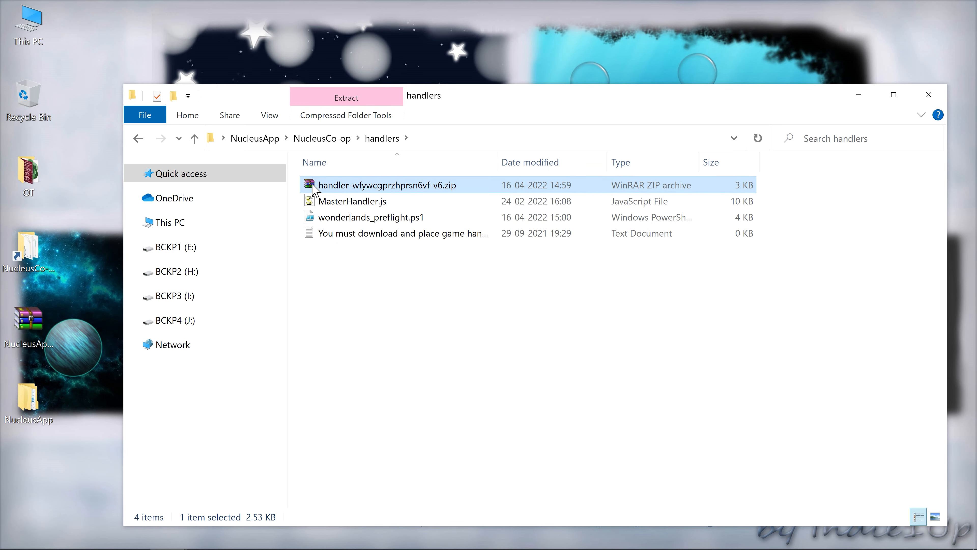
right_click(369, 186)
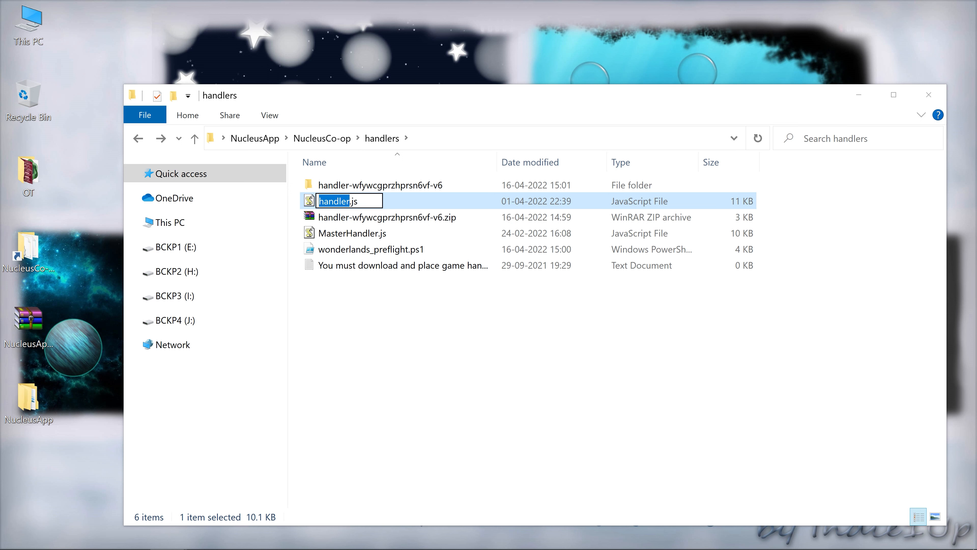
mouse_move(365, 328)
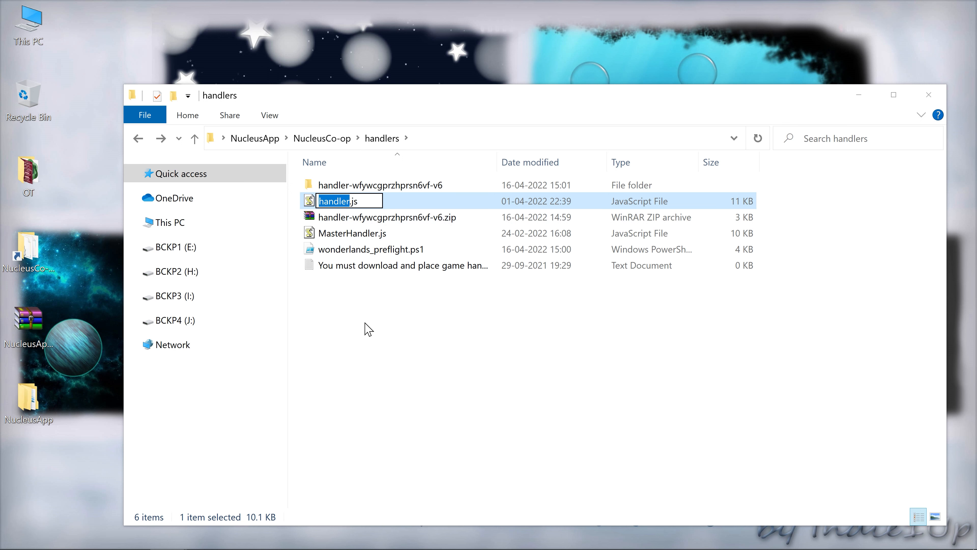
- Rename the extracted handler.js to 'Tiny Tina's Wonderlands.js'
text(Tiny Tin.js)
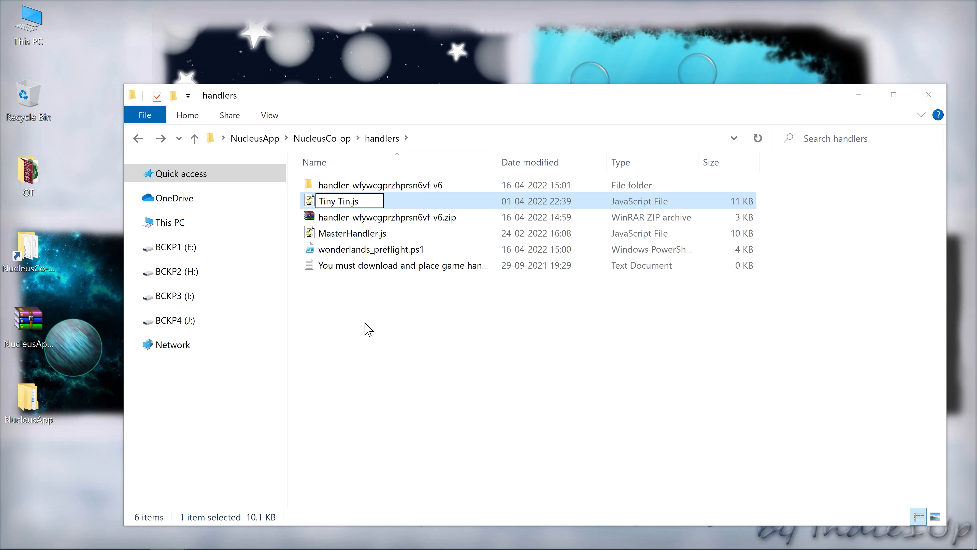
text(a's)
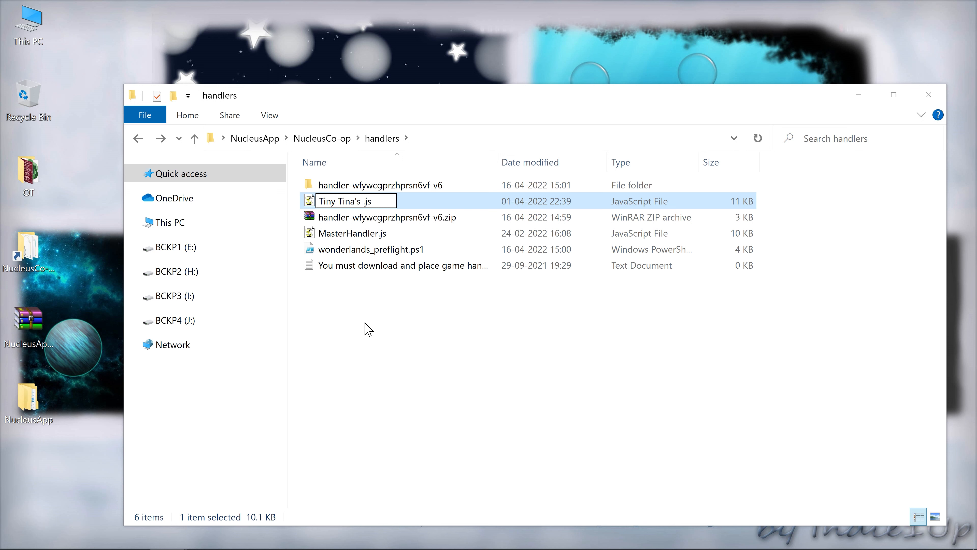
text(Wonderlands)
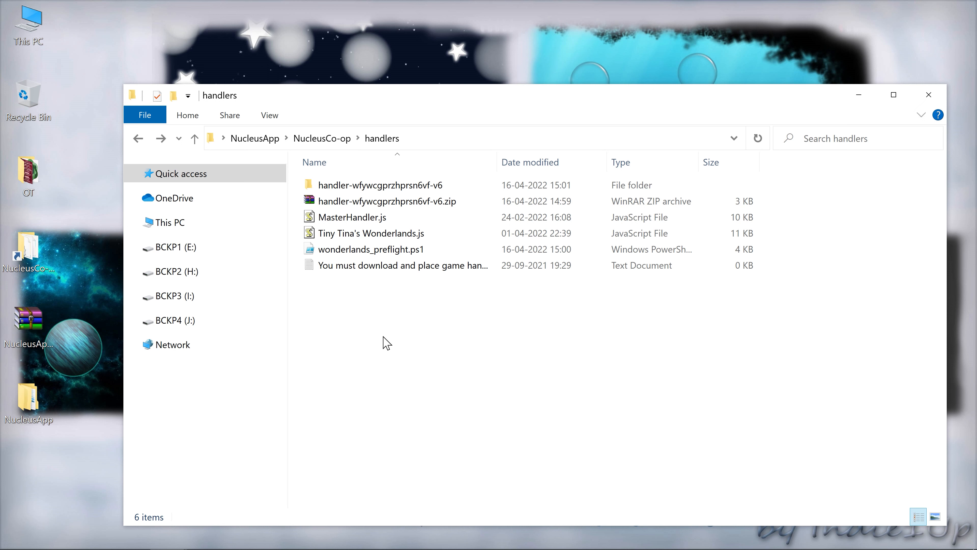
click(370, 249)
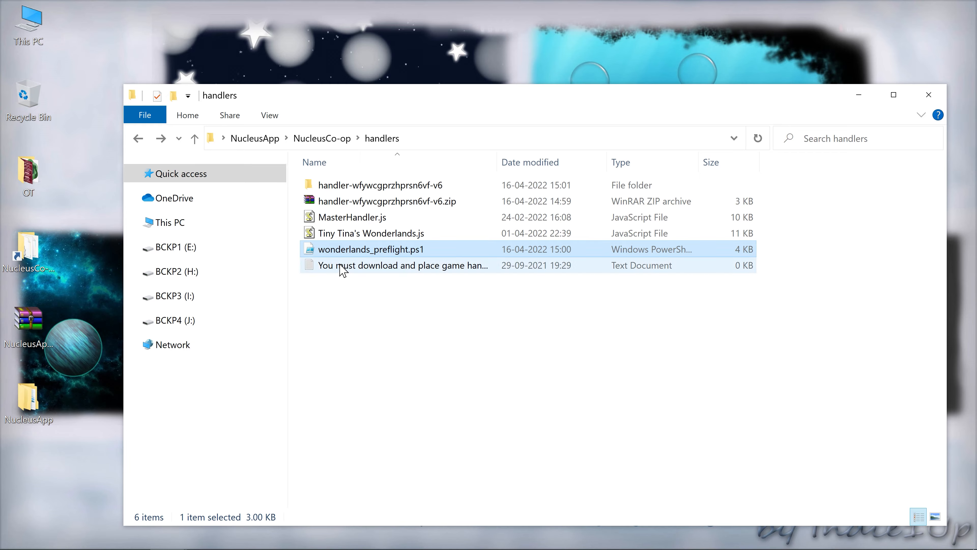
right_click(353, 233)
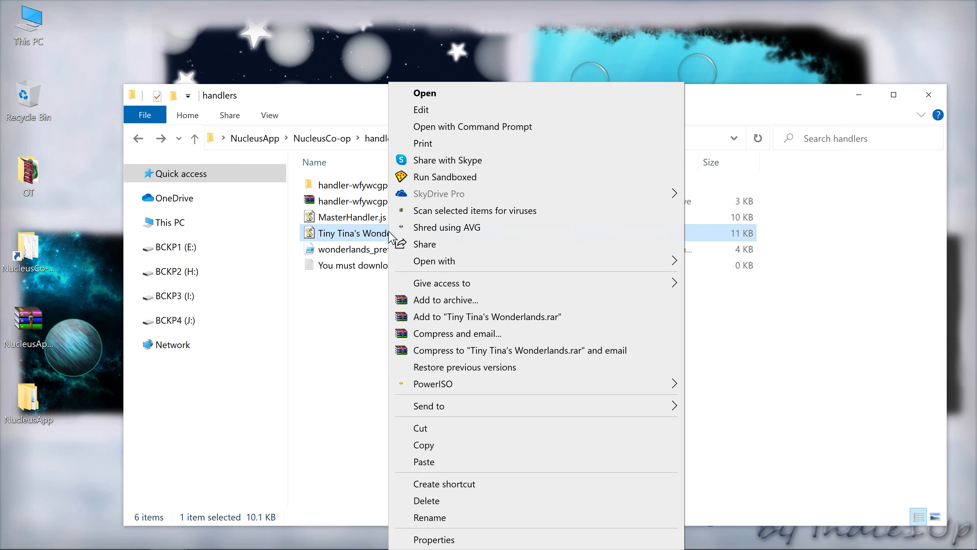
mouse_move(454, 121)
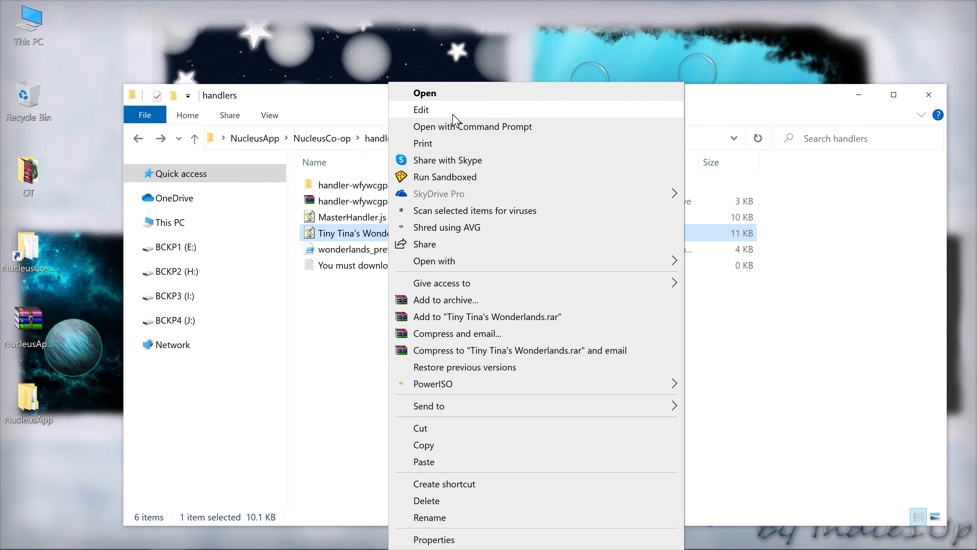
click(421, 110)
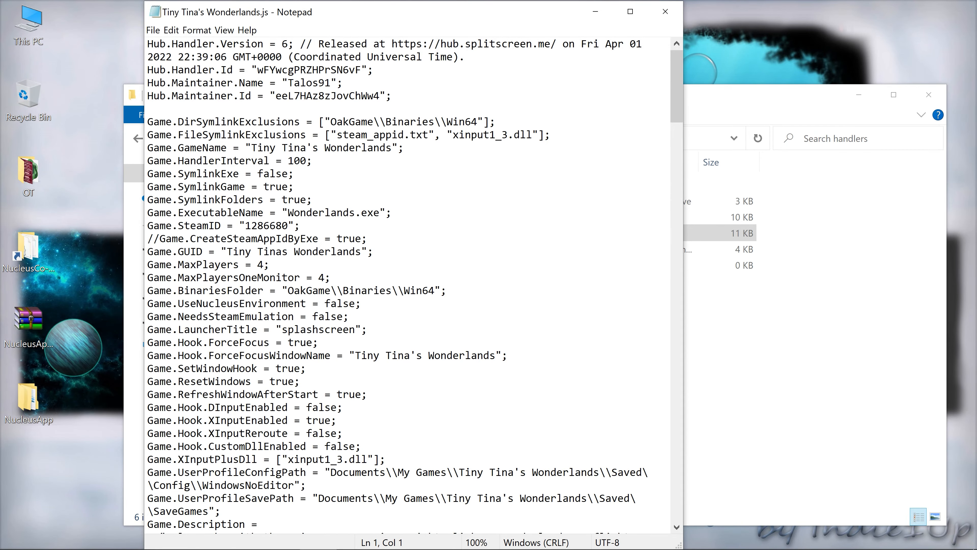
scroll(down, 3)
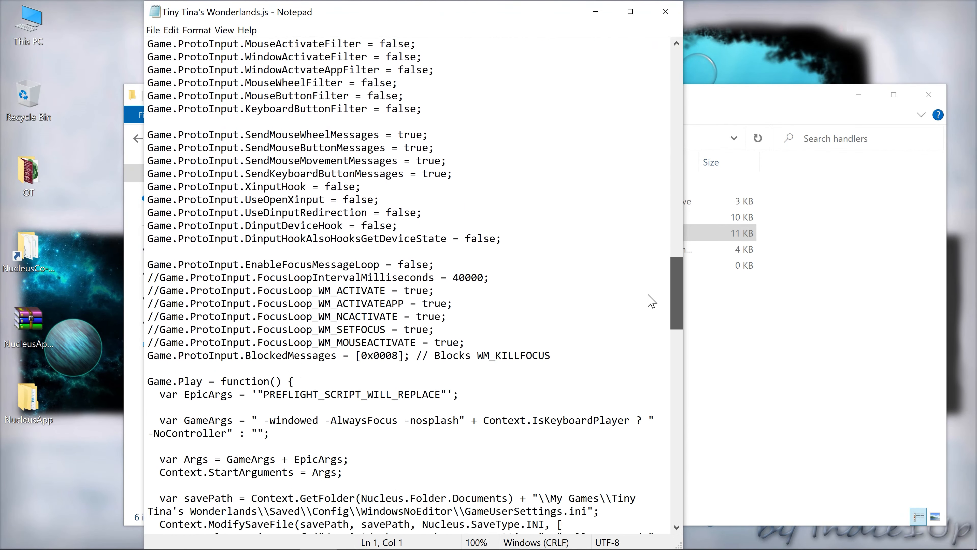
scroll(down, 3)
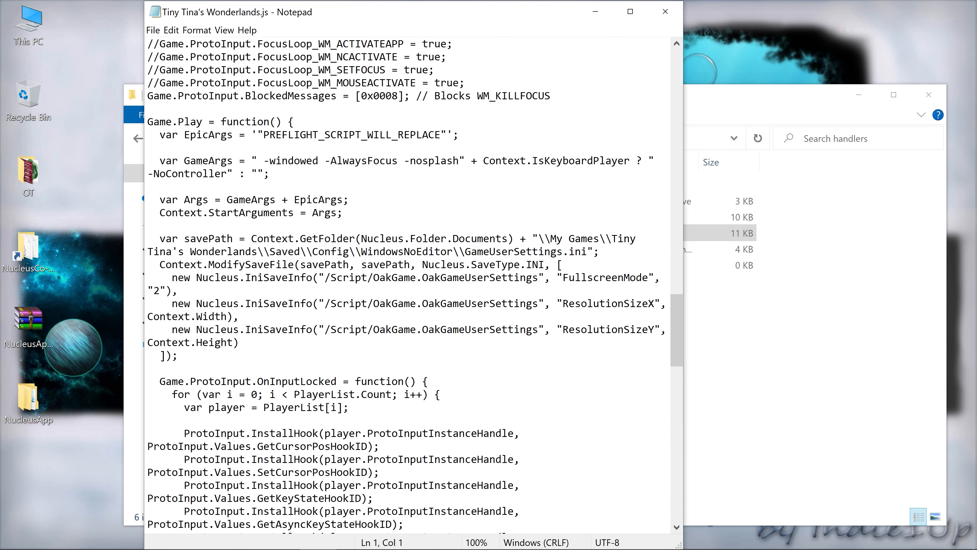
drag(159, 134, 421, 134)
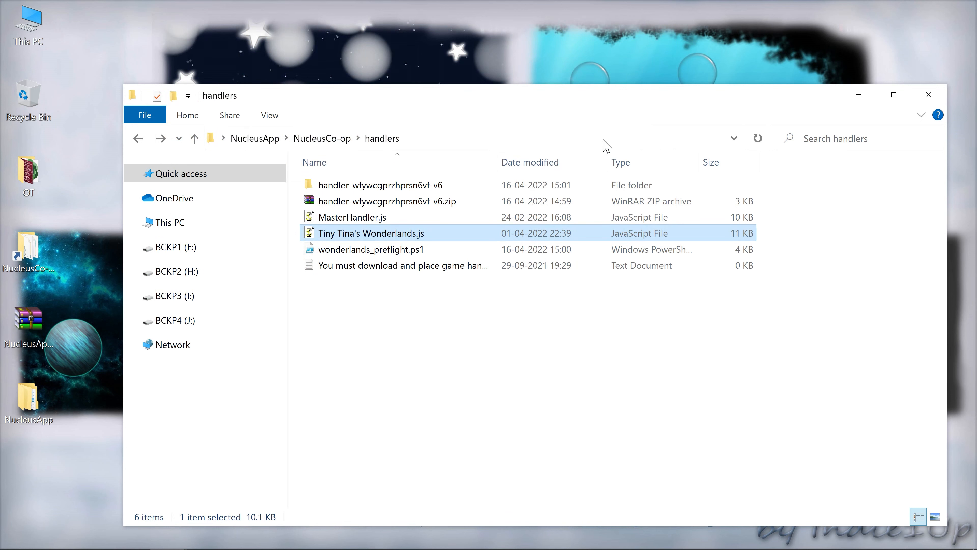
- Run wonderlands_preflight.ps1 with PowerShell, allowing the unsigned script to open
click(371, 249)
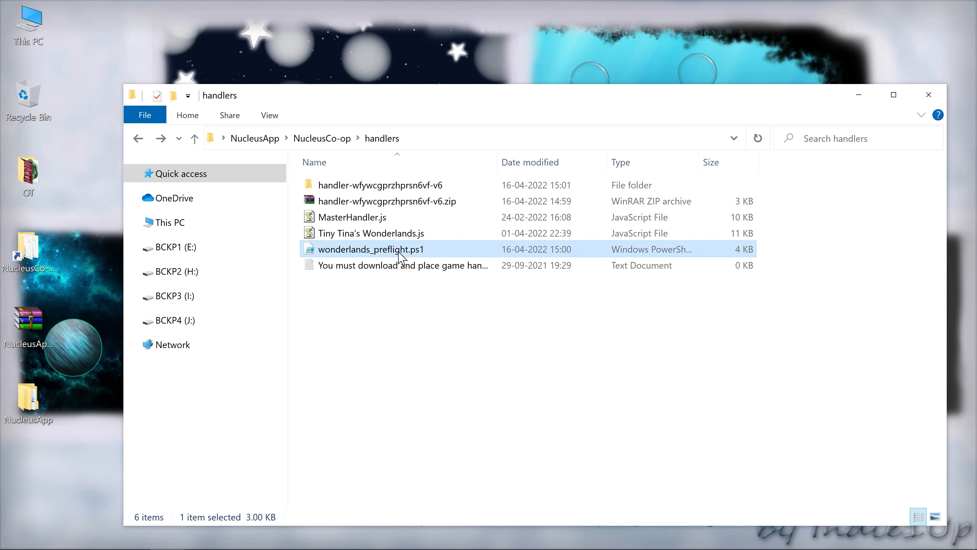
right_click(369, 250)
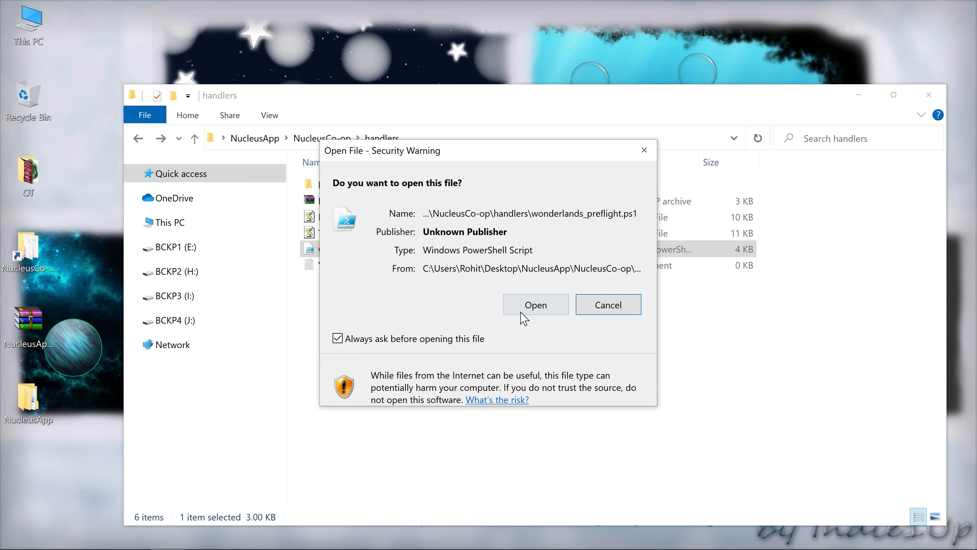
click(535, 305)
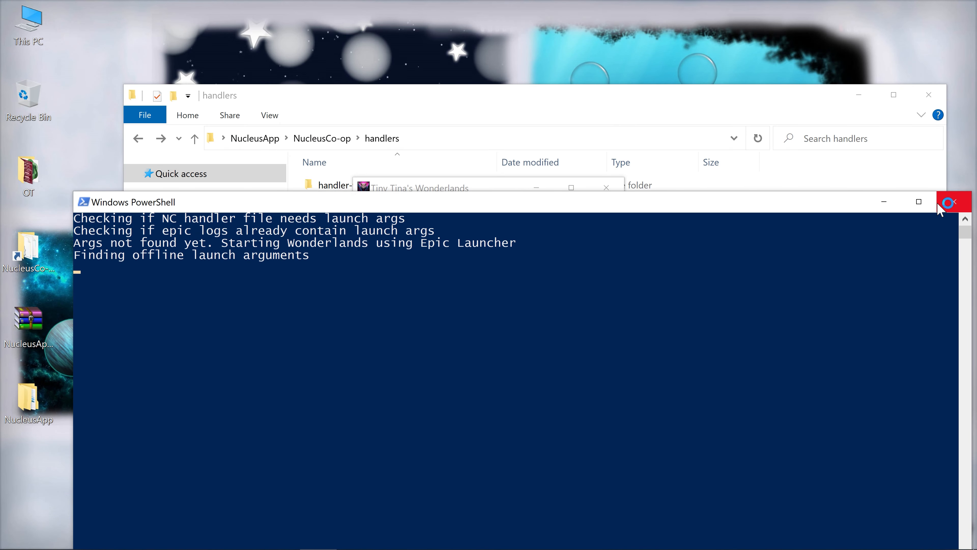
- Bring up the Epic Games Launcher and close it, returning to the handlers folder
click(955, 201)
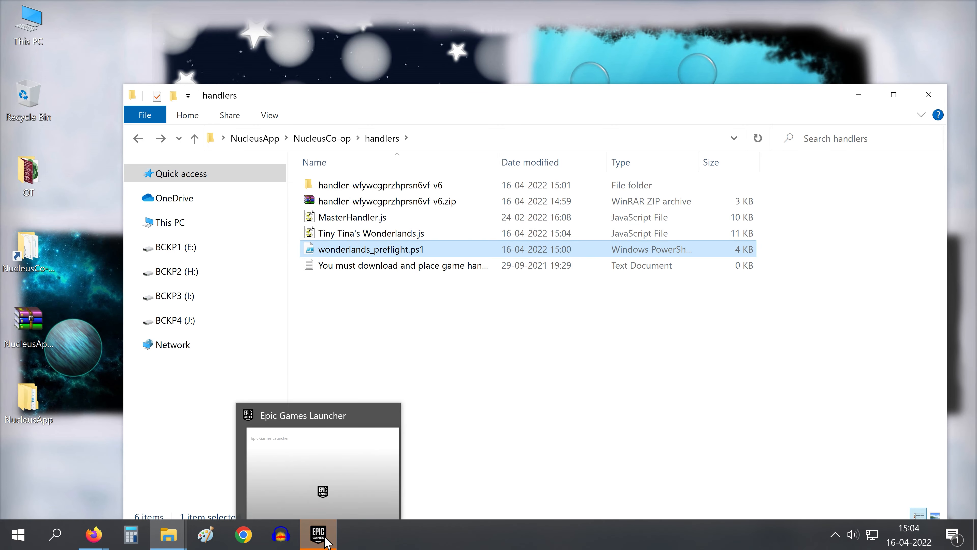
click(318, 534)
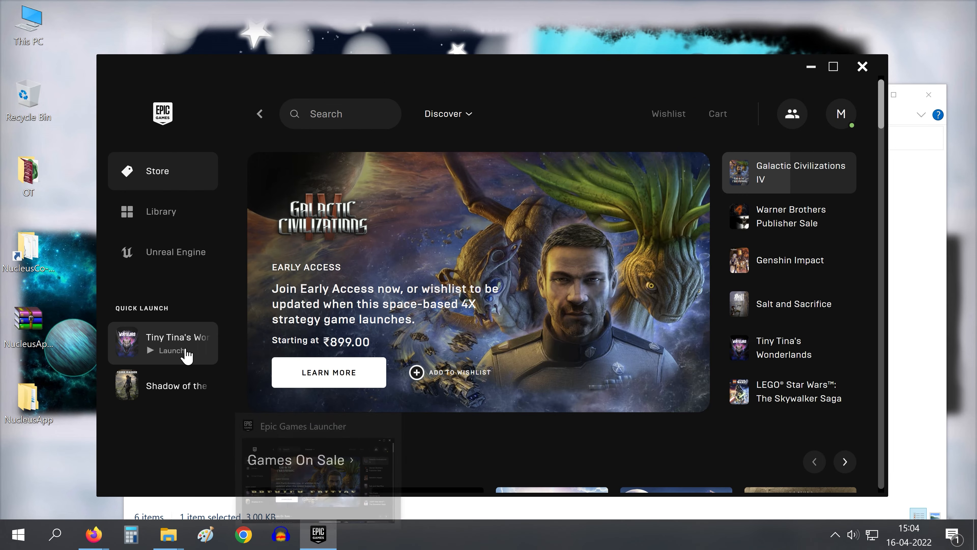
mouse_move(858, 69)
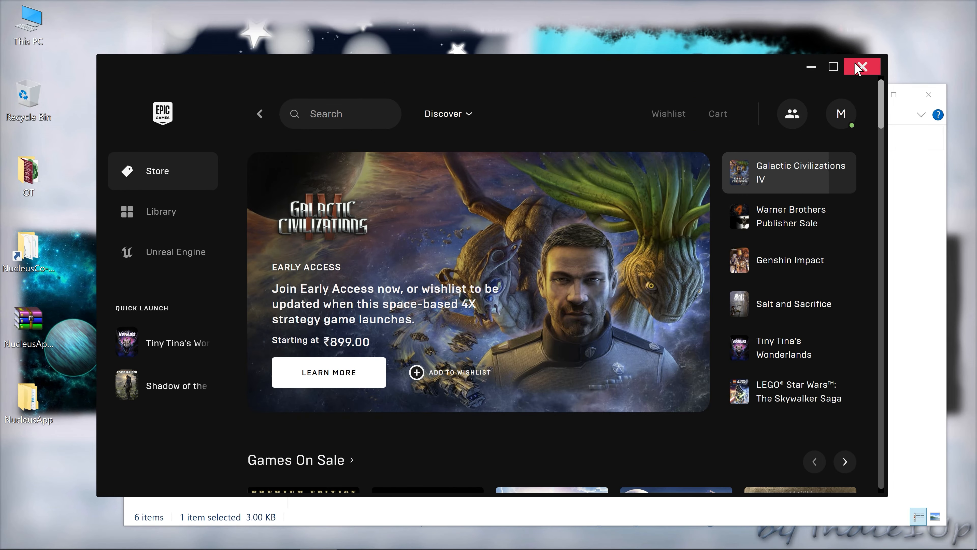
click(862, 66)
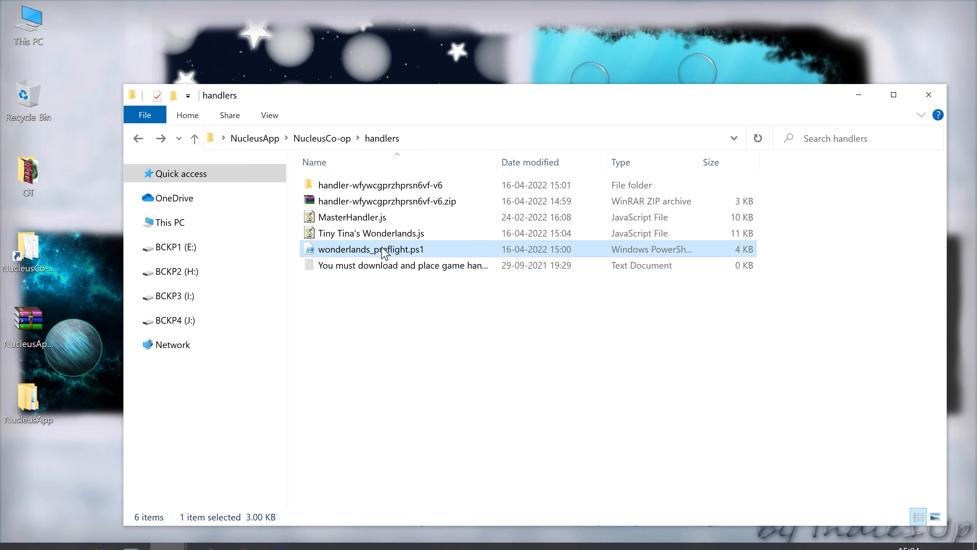
- Show the handlers folder's own context menu after dismissing the Wonderlands.js file's menu
right_click(343, 233)
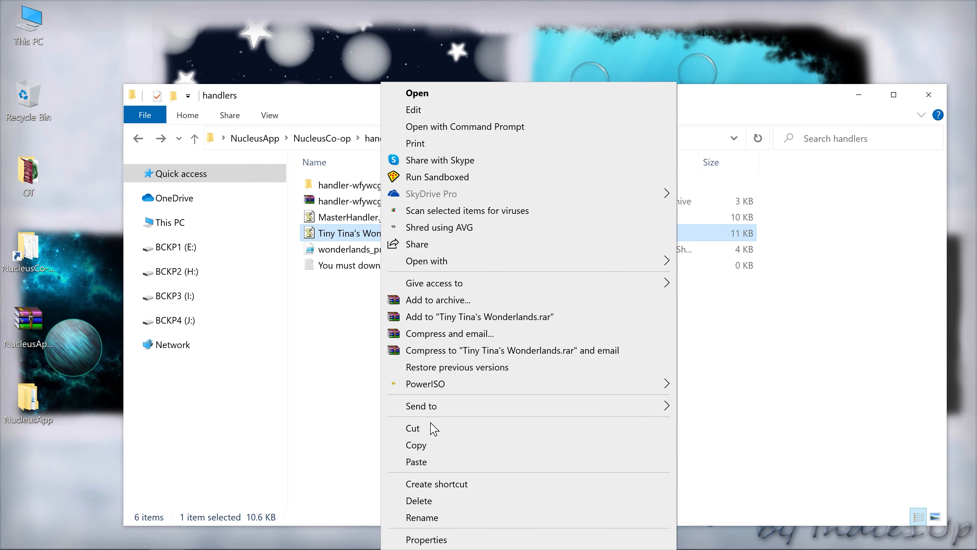
click(427, 546)
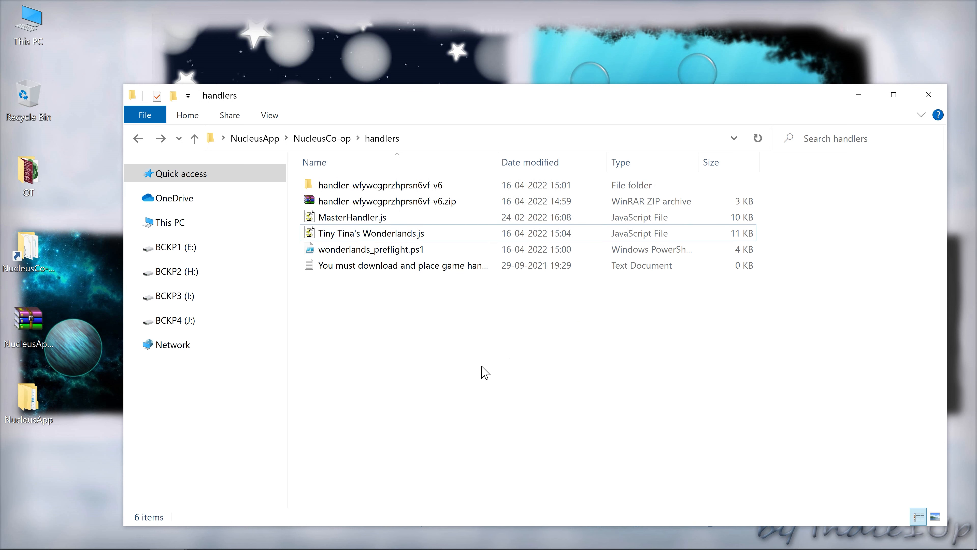
right_click(483, 374)
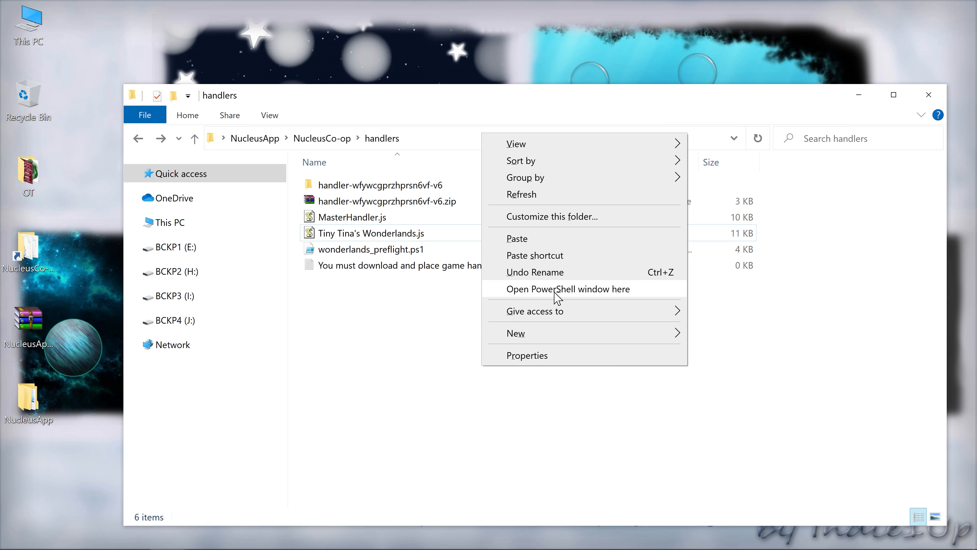
- Run Get-ExecutionPolicy in a PowerShell window opened at the handlers folder
click(565, 289)
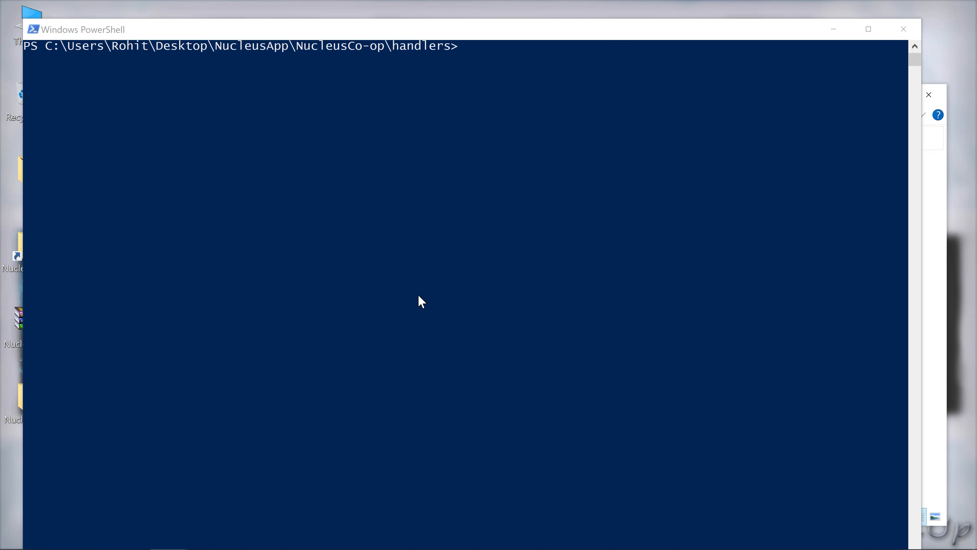
mouse_move(415, 279)
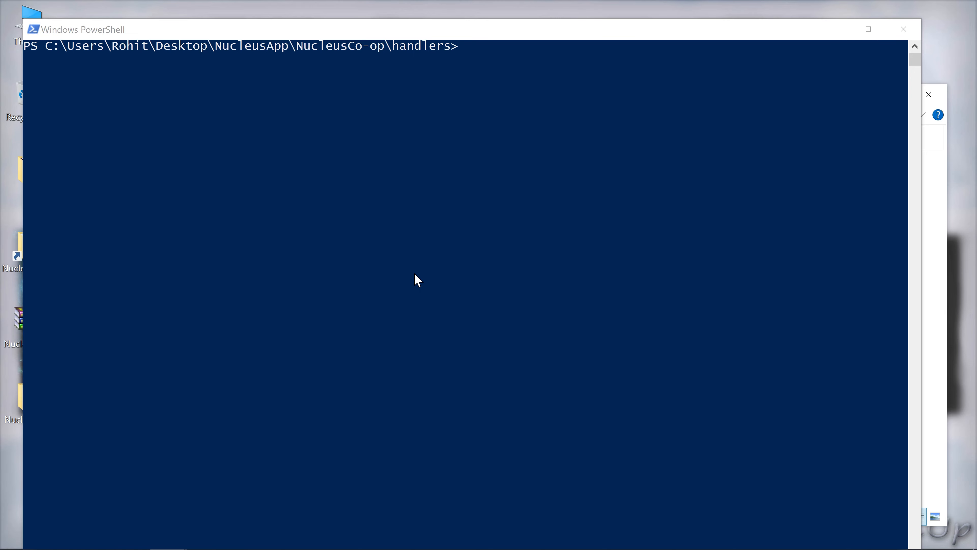
text(Ge)
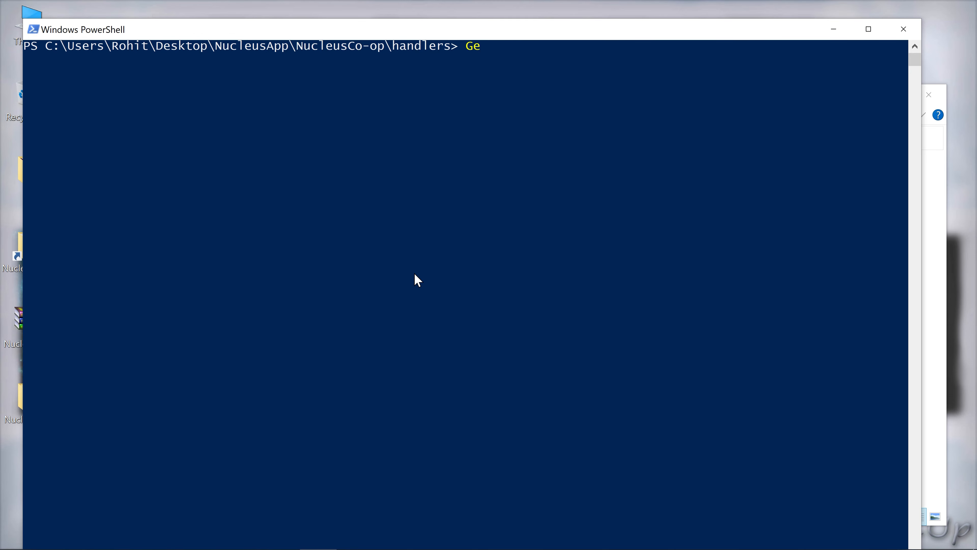
text(t)
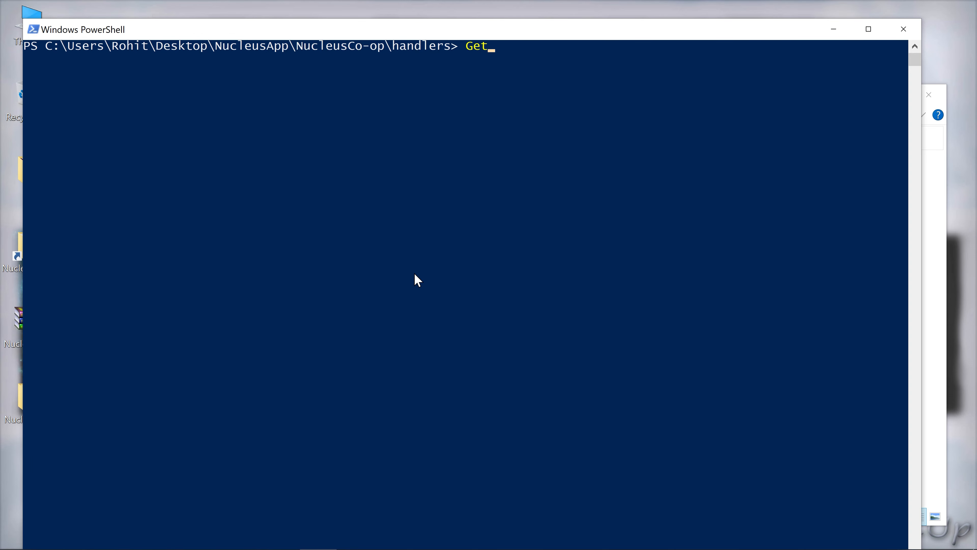
text(Exec)
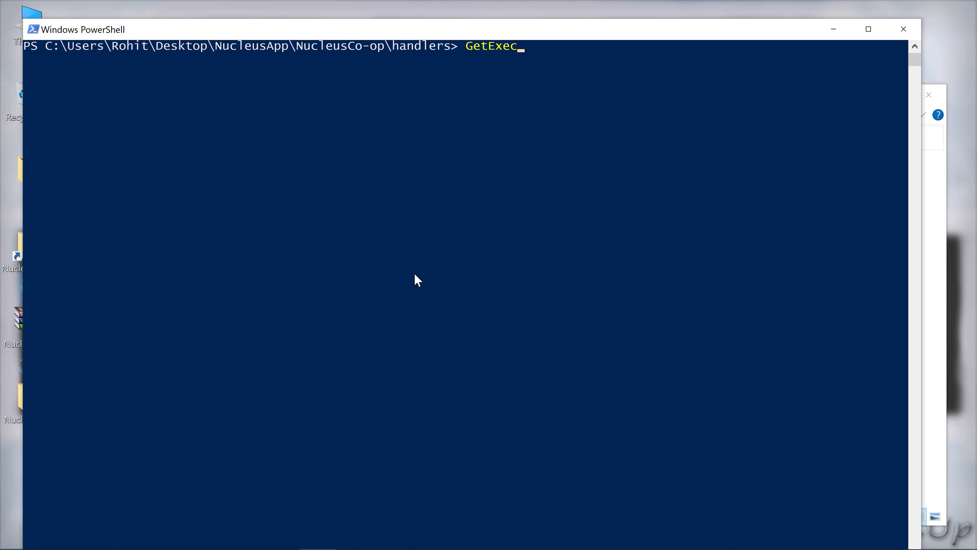
text(ution)
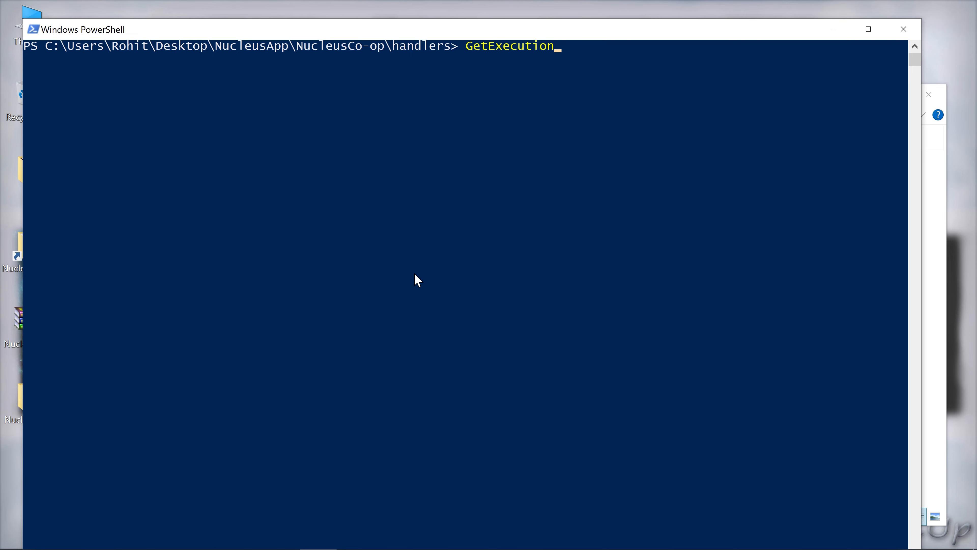
text(Policy)
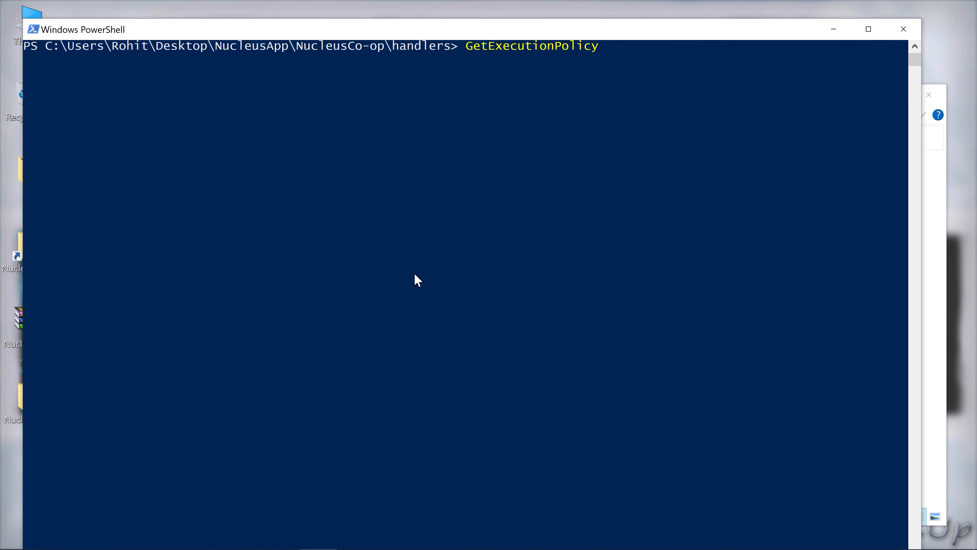
text(+)
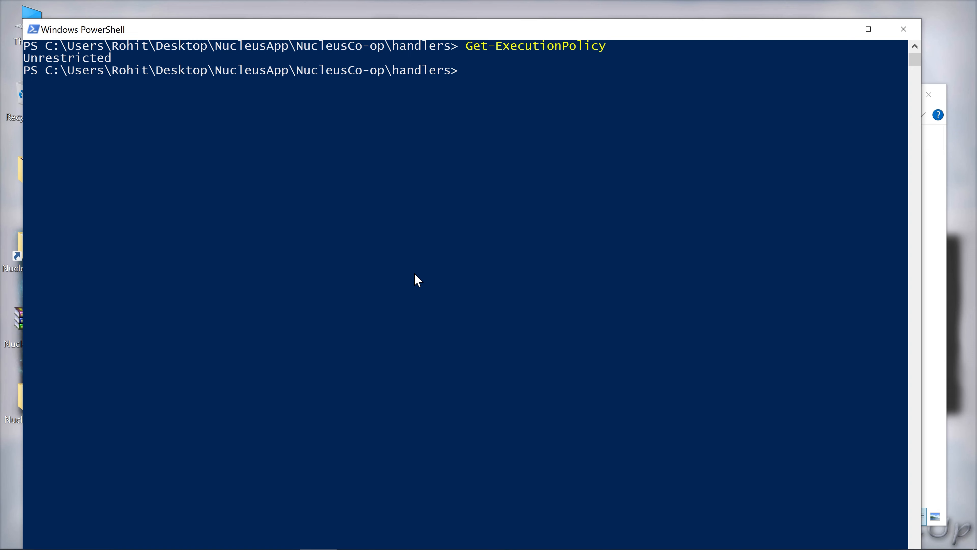
text(Get-ExecutionPolicy)
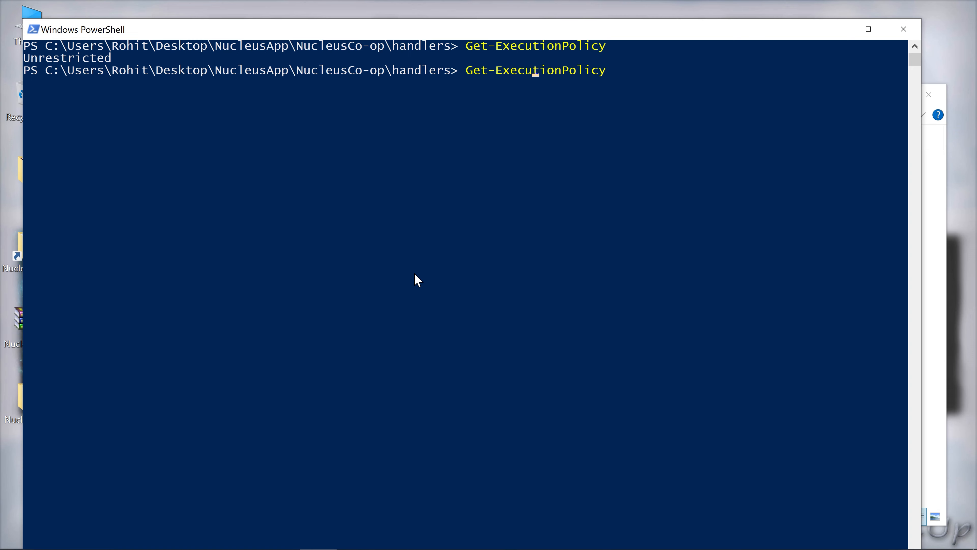
- Run Set-ExecutionPolicy unrestricted and answer Y, which fails with access denied
text(Set-ExecutionPolicy)
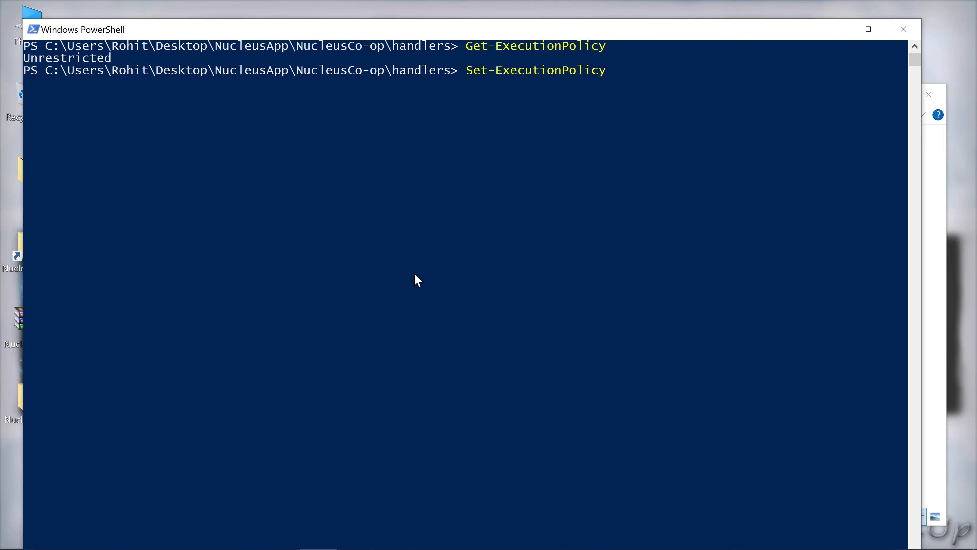
text(un)
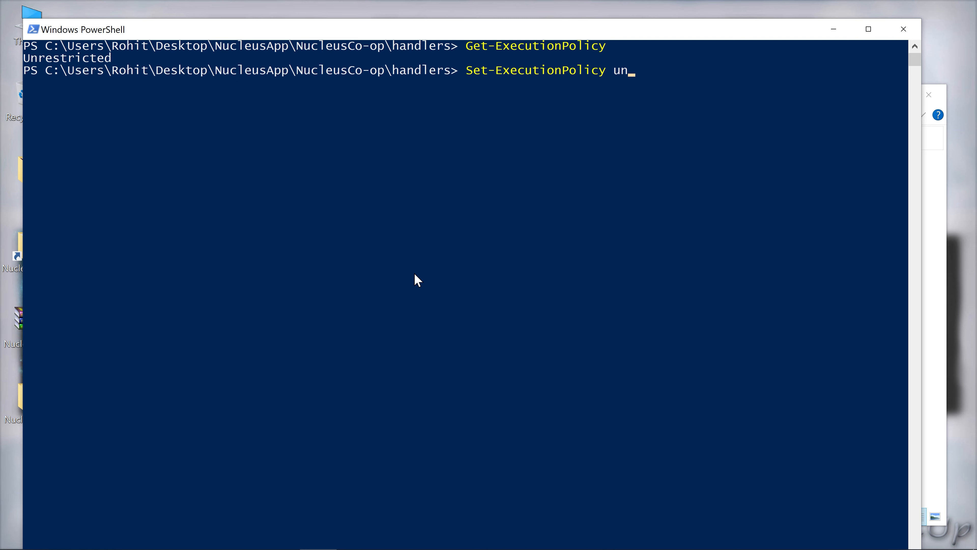
text(restri)
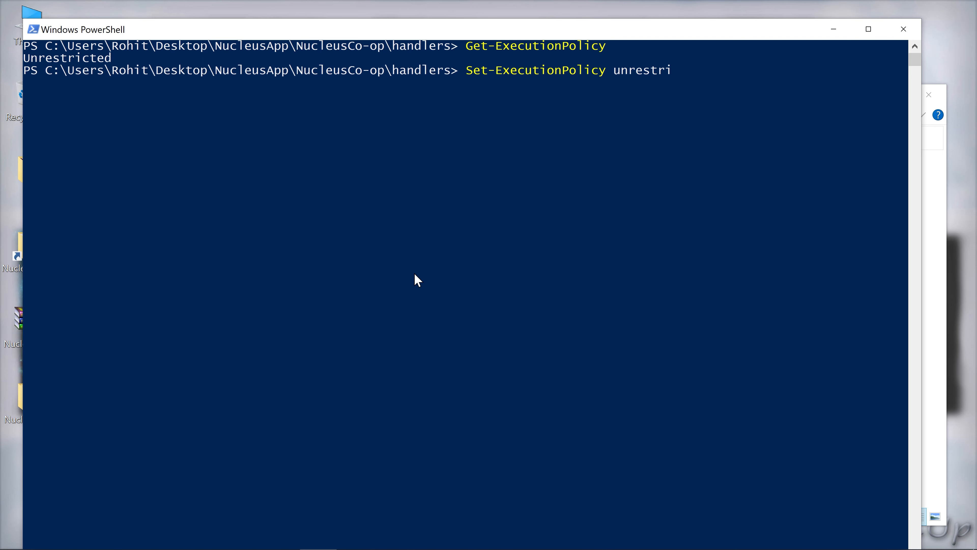
text(cted)
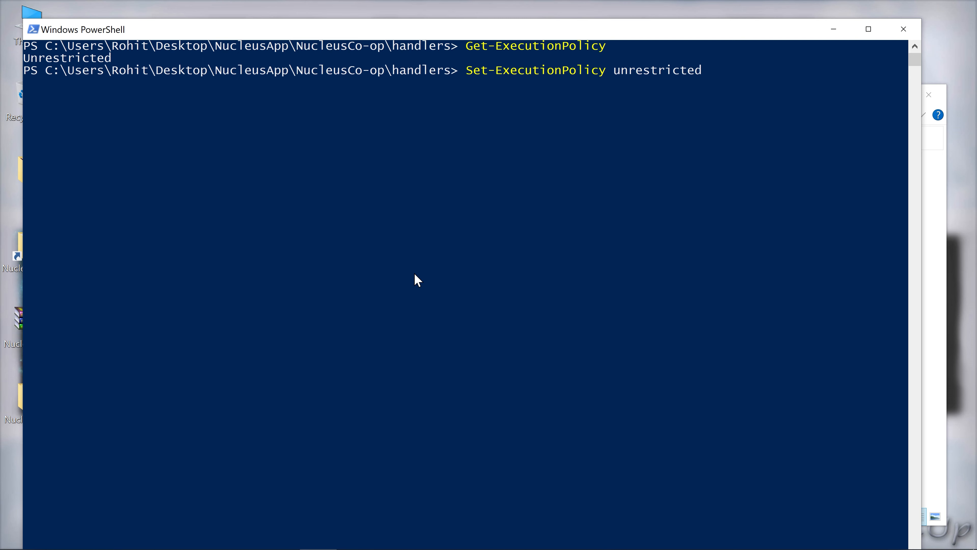
key(enter)
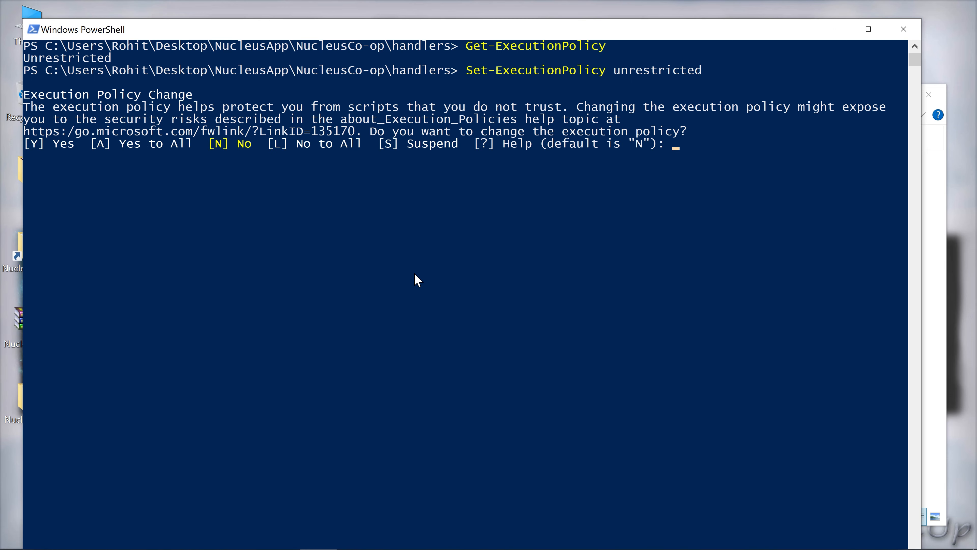
text(Y)
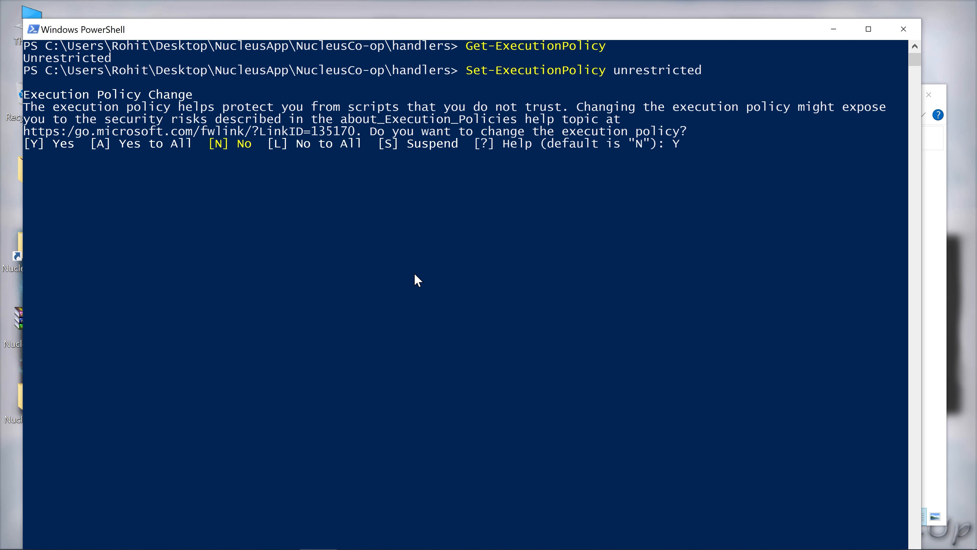
key(enter)
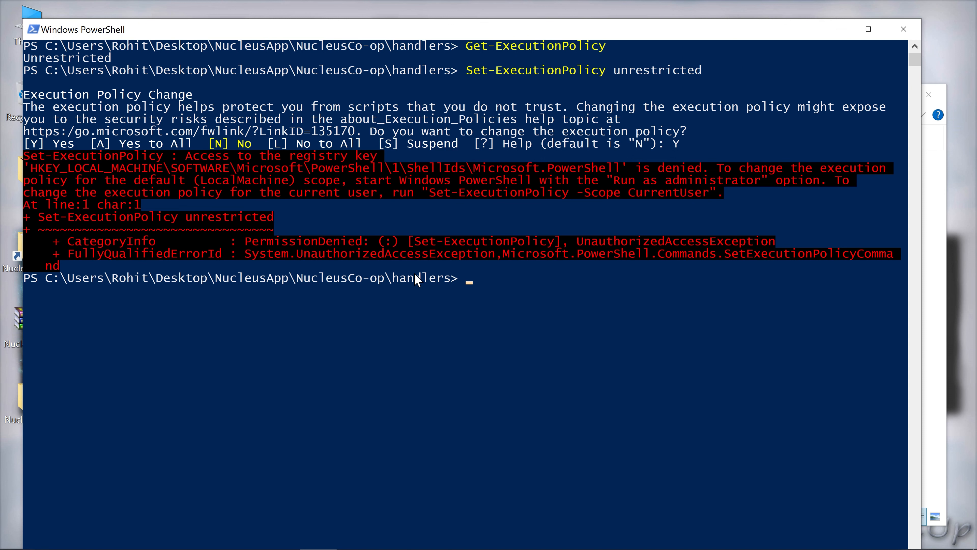
mouse_move(711, 185)
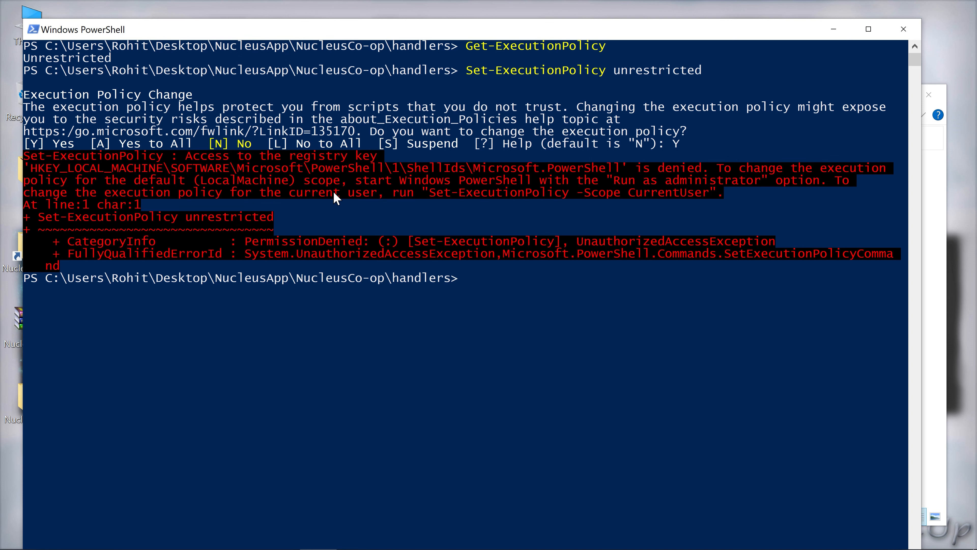
mouse_move(758, 191)
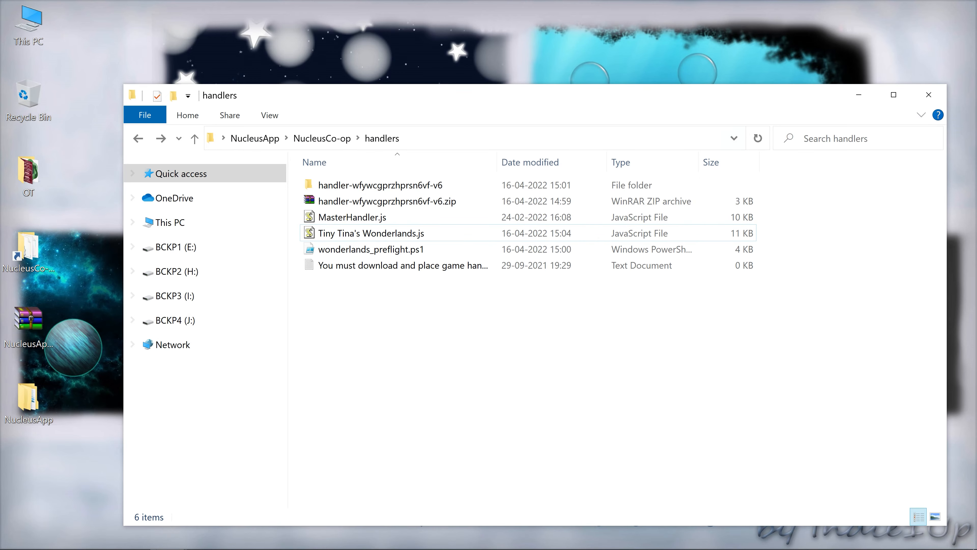
- Search 'power' and start Windows PowerShell as administrator
click(54, 534)
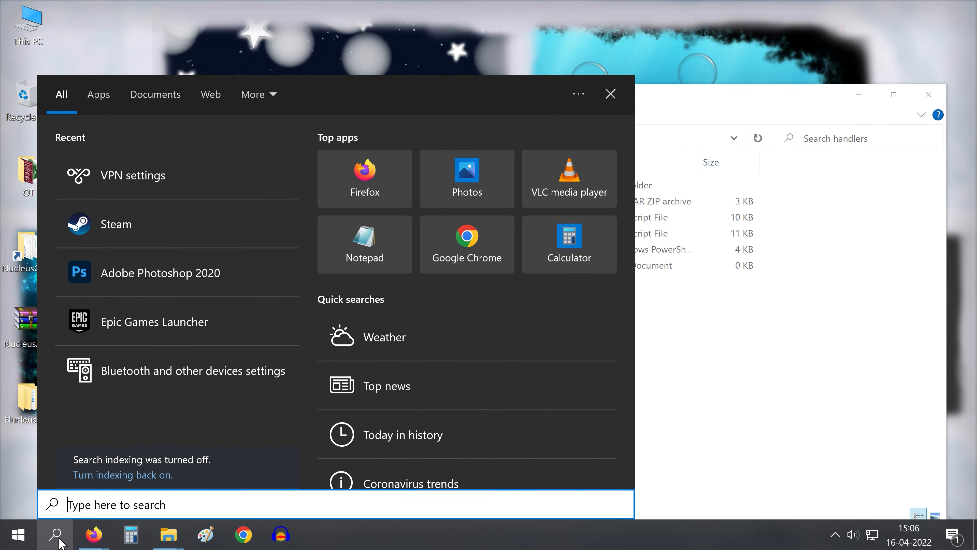
text(power)
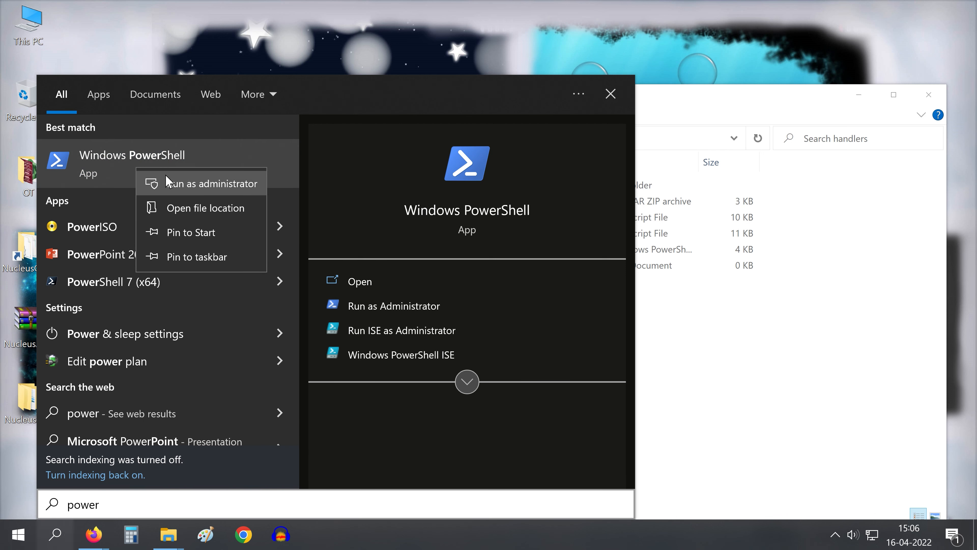
click(201, 183)
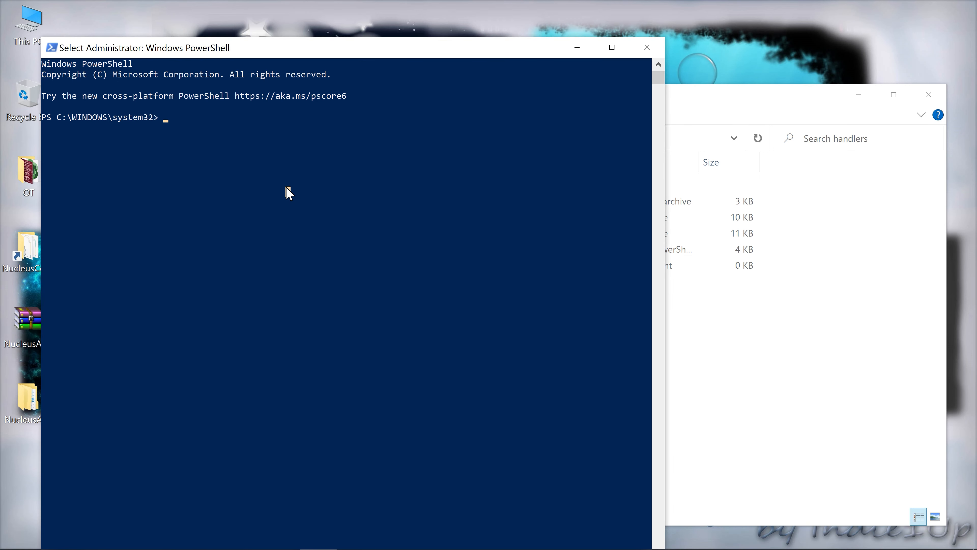
- Run Get-ExecutionPolicy in the administrator PowerShell
text(Get)
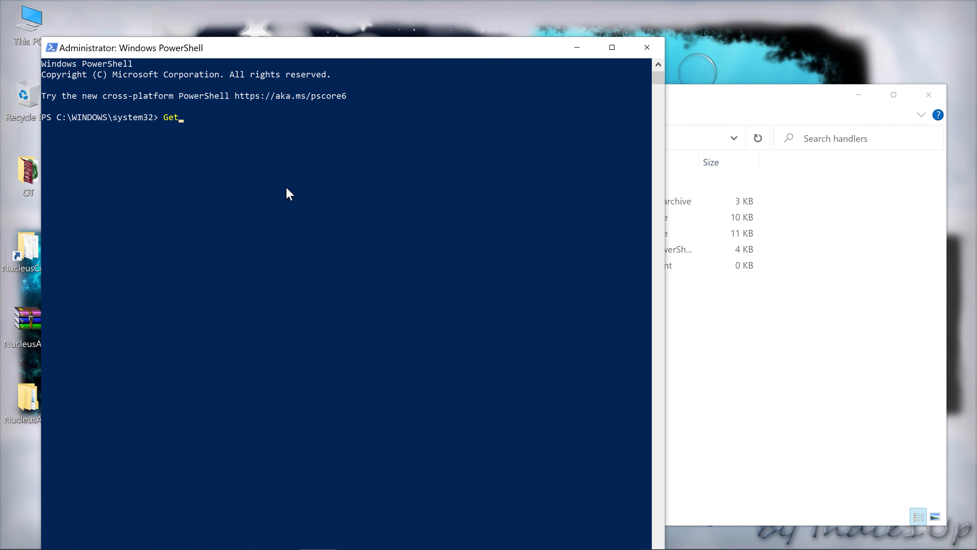
text(-Execut)
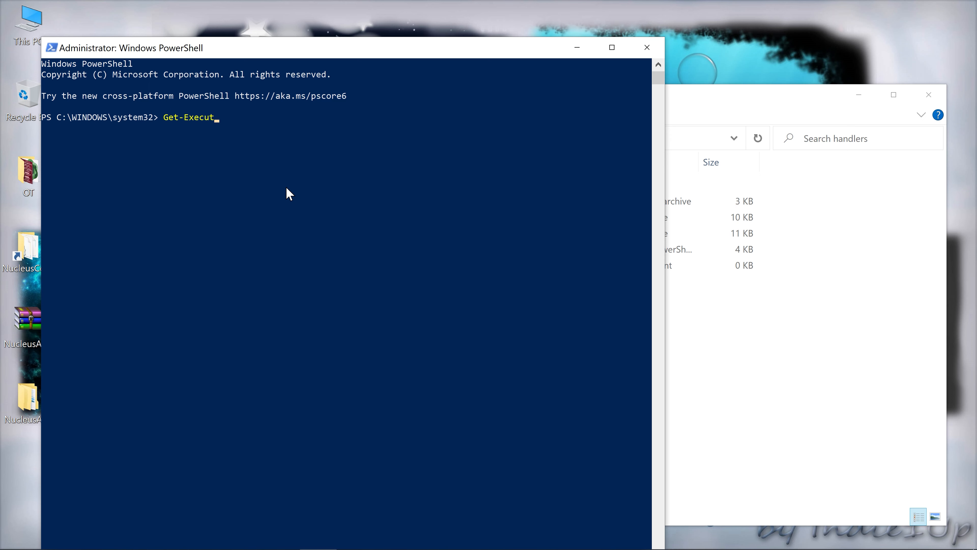
text(ionP)
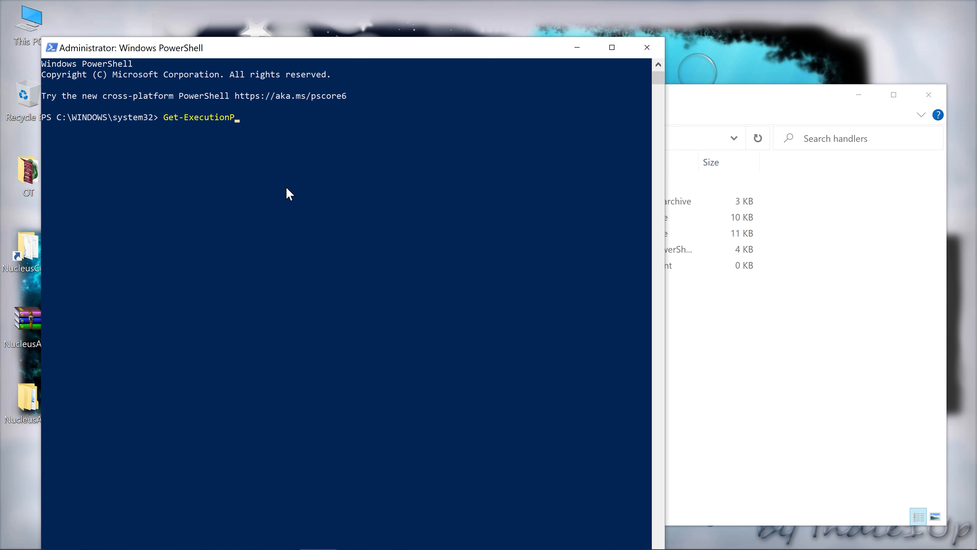
text(olicy)
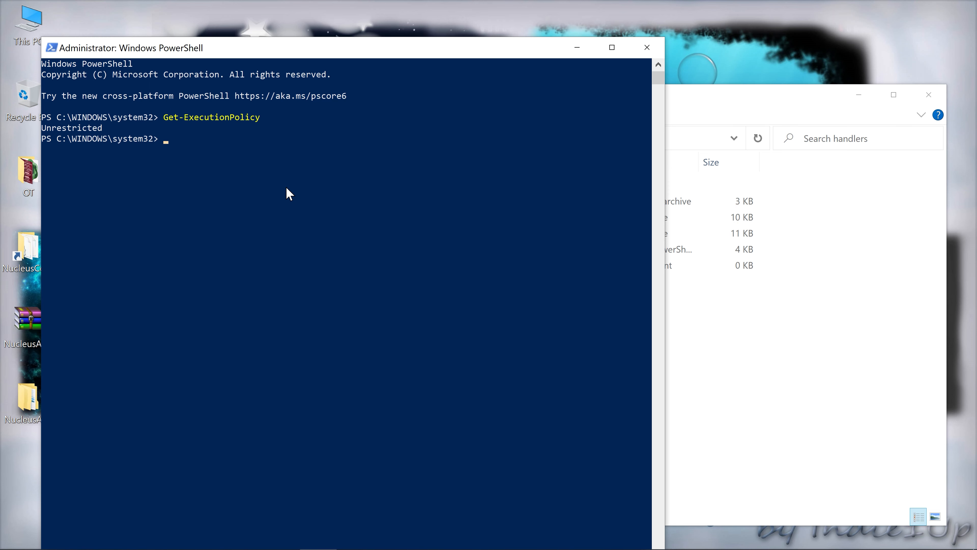
text(Get-ExecutionPolicy)
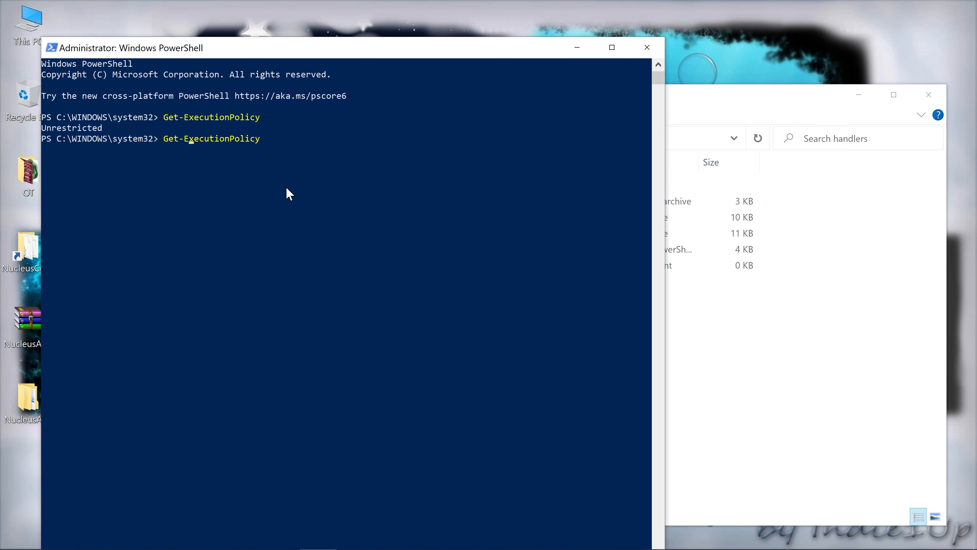
- Run Set-ExecutionPolicy unrestricted and confirm the change with Y
text(Set-ExecutionPolicy)
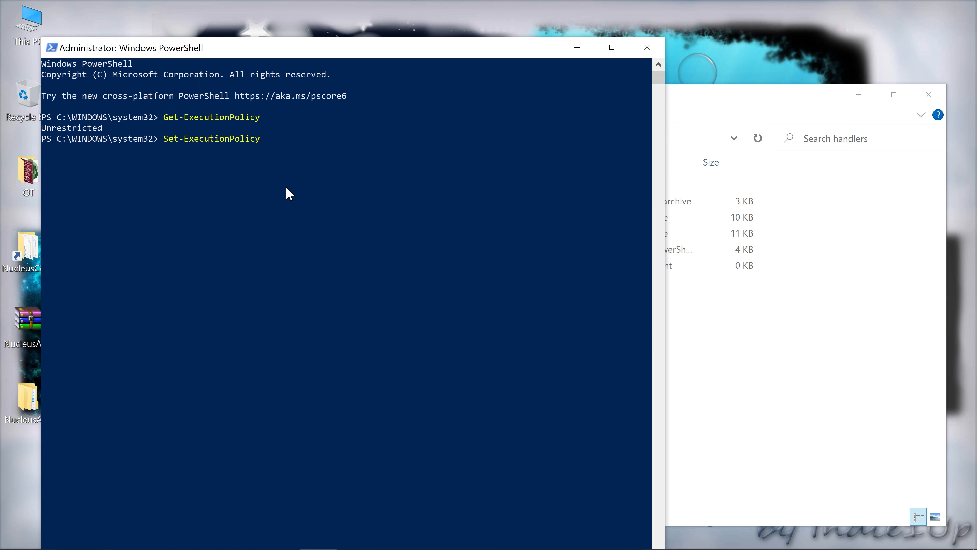
text(un)
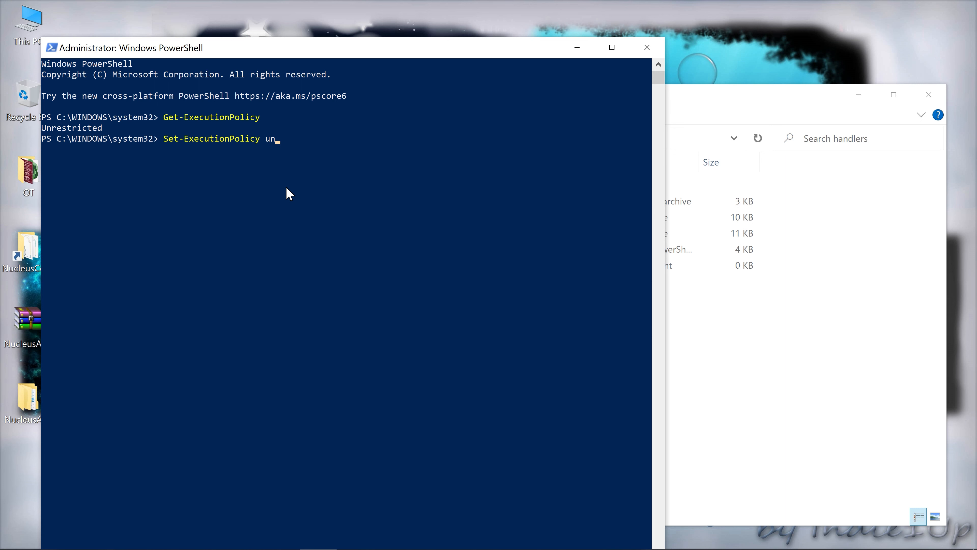
text(restricted)
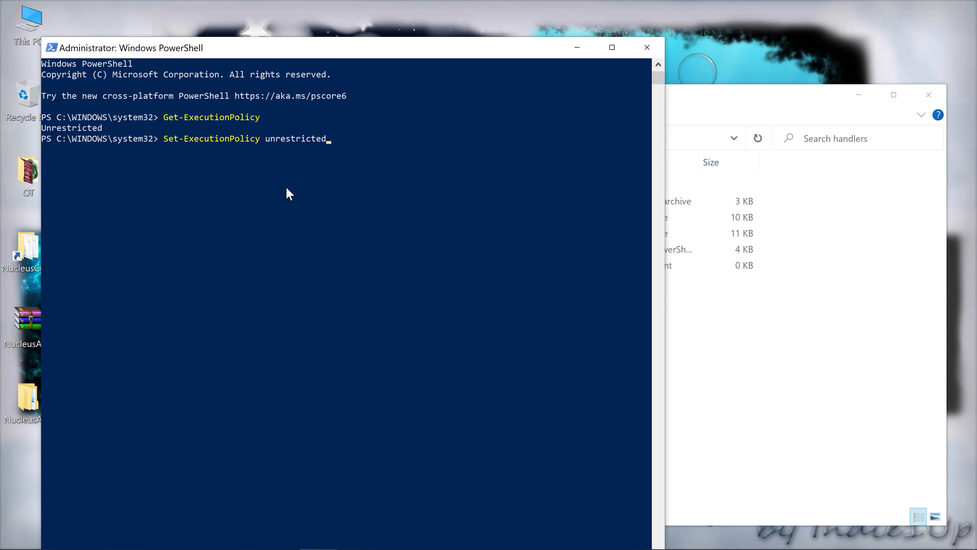
key(Enter)
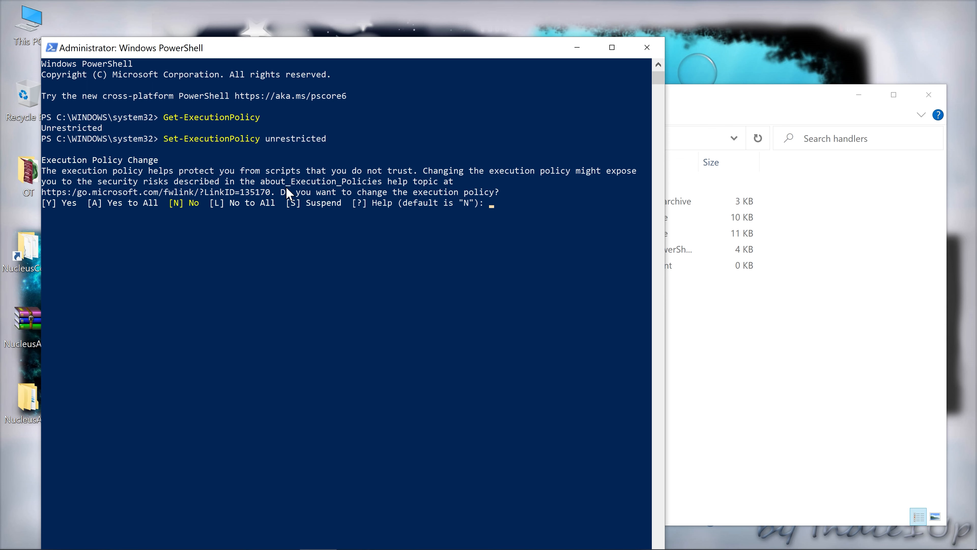
text(Y)
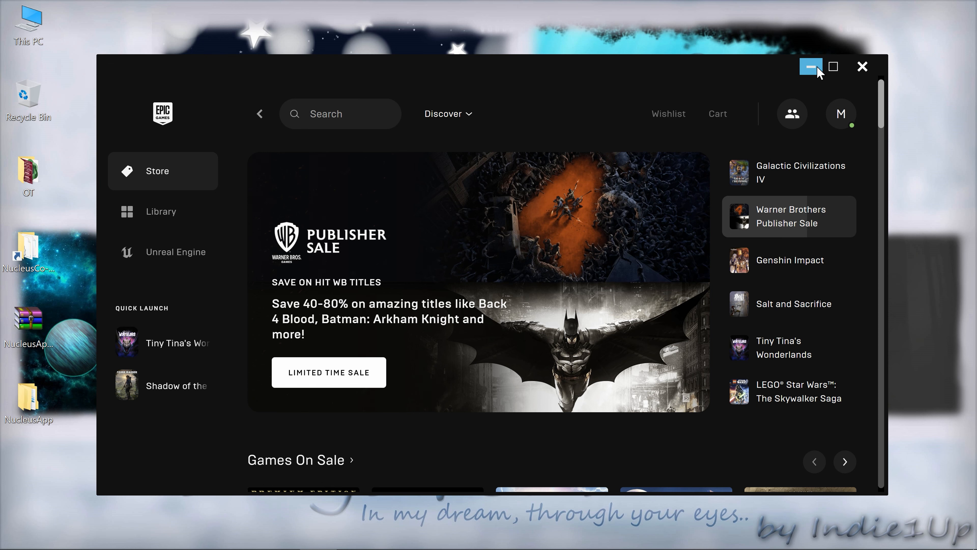
- Launch NucleusCoop.exe from NucleusApp > NucleusCo-op, accepting the install-location warning
click(811, 66)
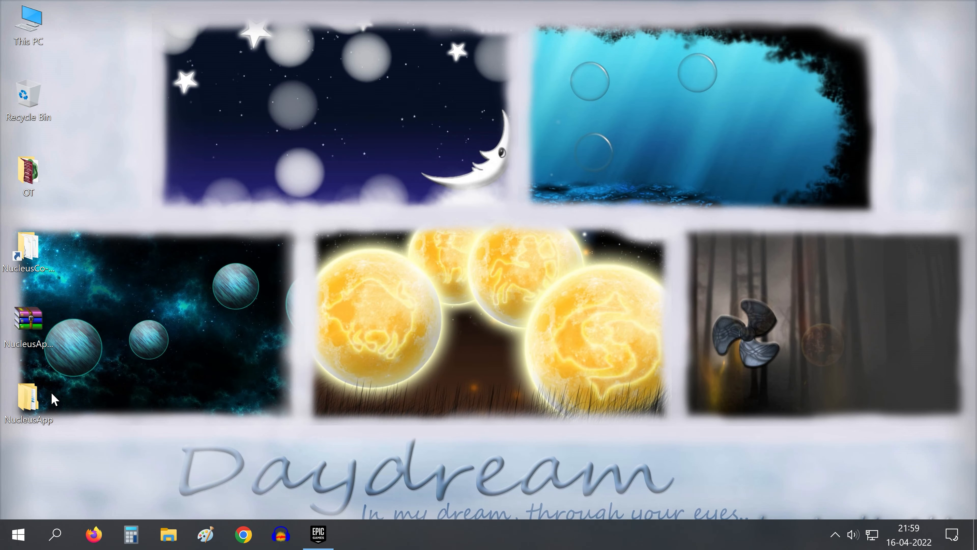
double_click(26, 397)
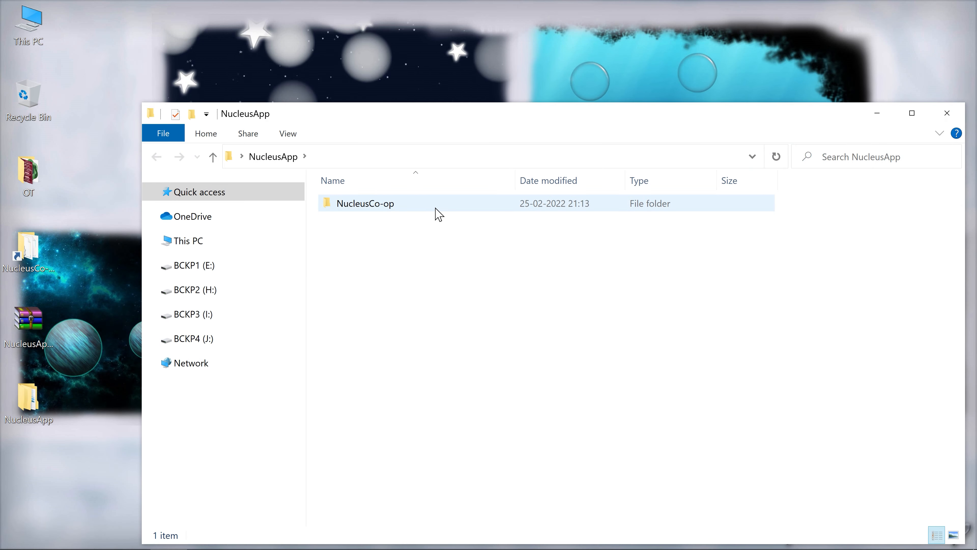
double_click(364, 203)
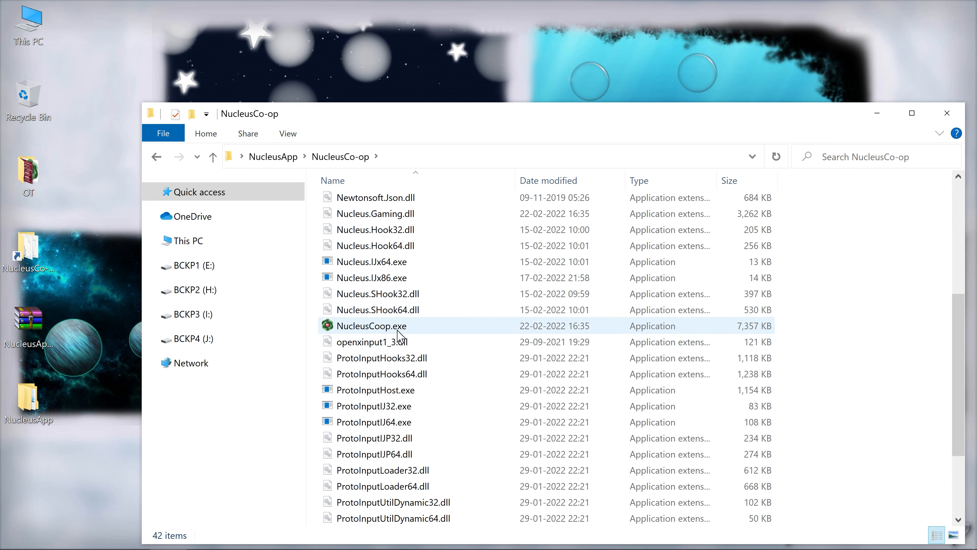
double_click(368, 326)
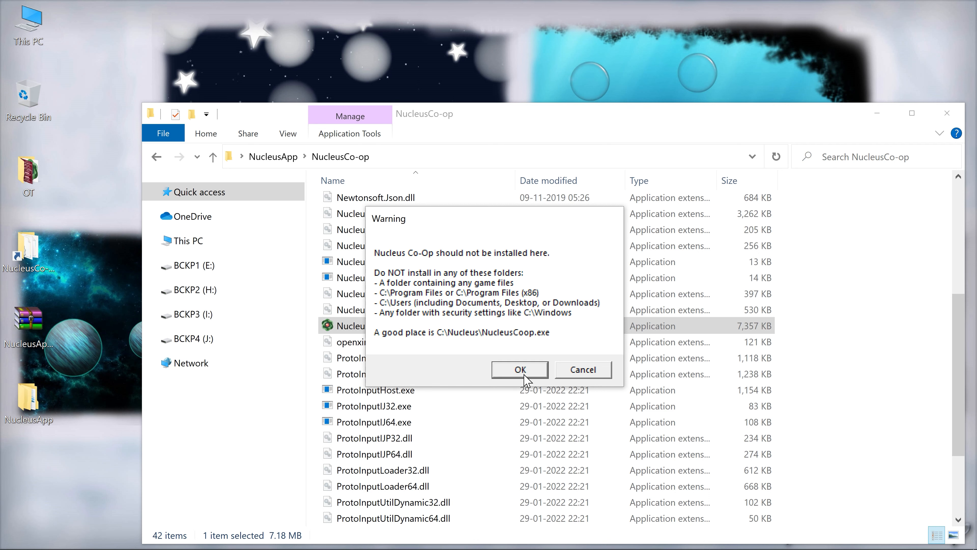
click(520, 369)
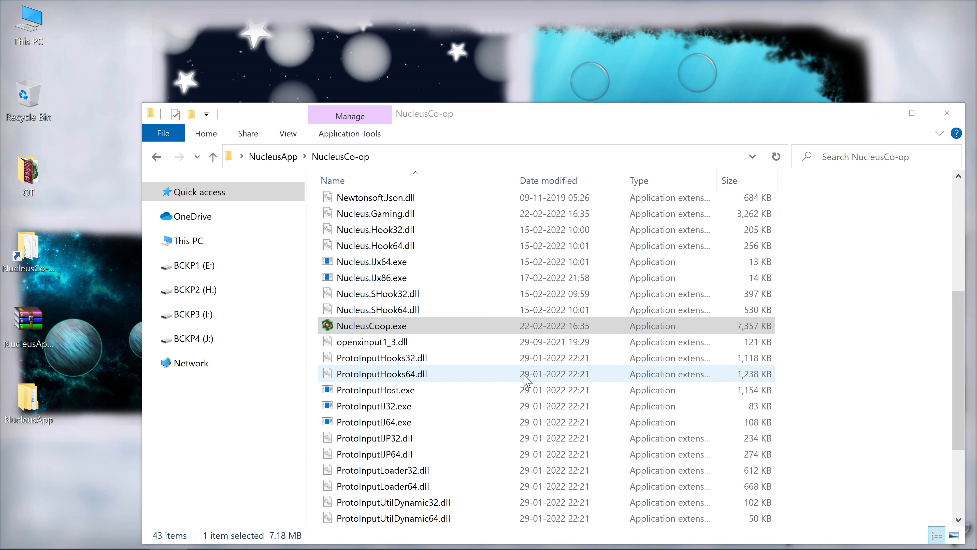
double_click(371, 326)
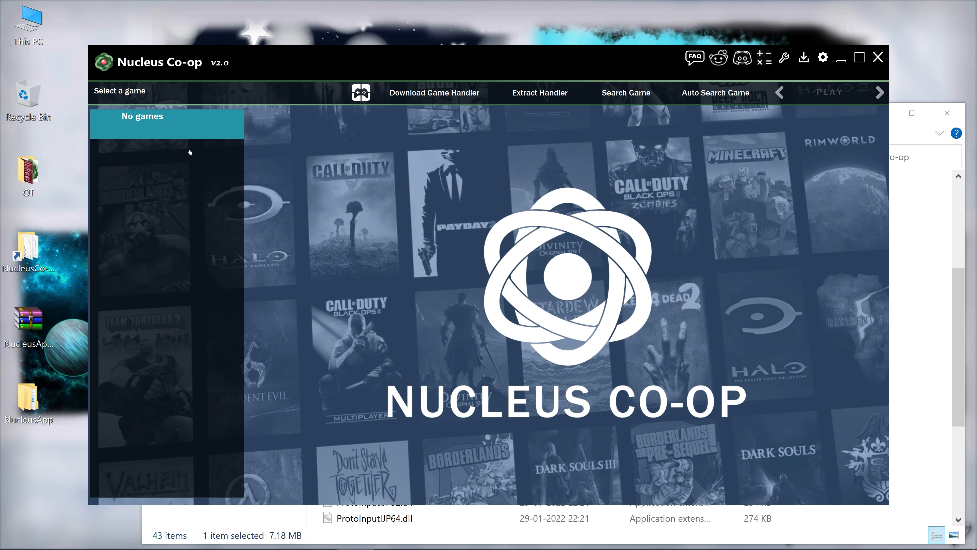
mouse_move(181, 123)
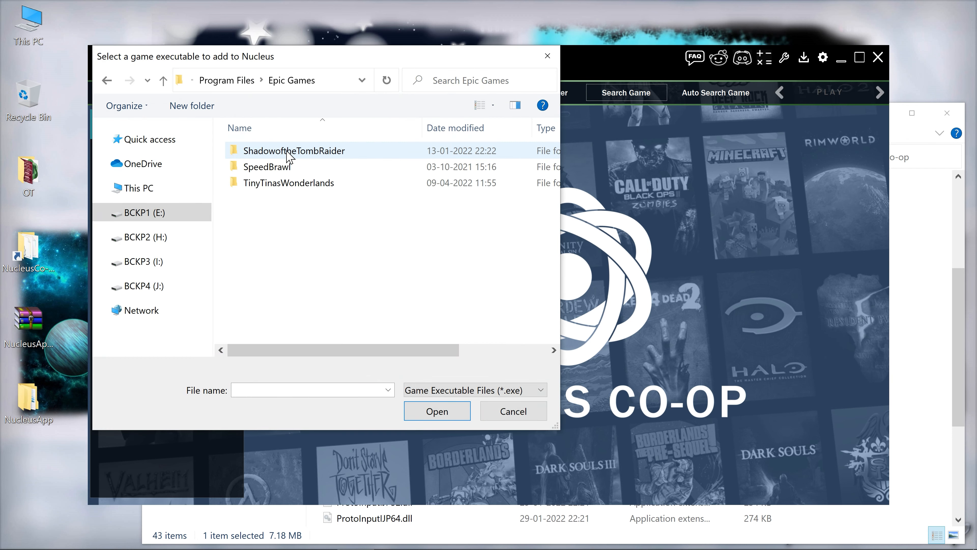
- Add Wonderlands.exe from the TinyTinasWonderlands folder and select the game in the list
double_click(289, 183)
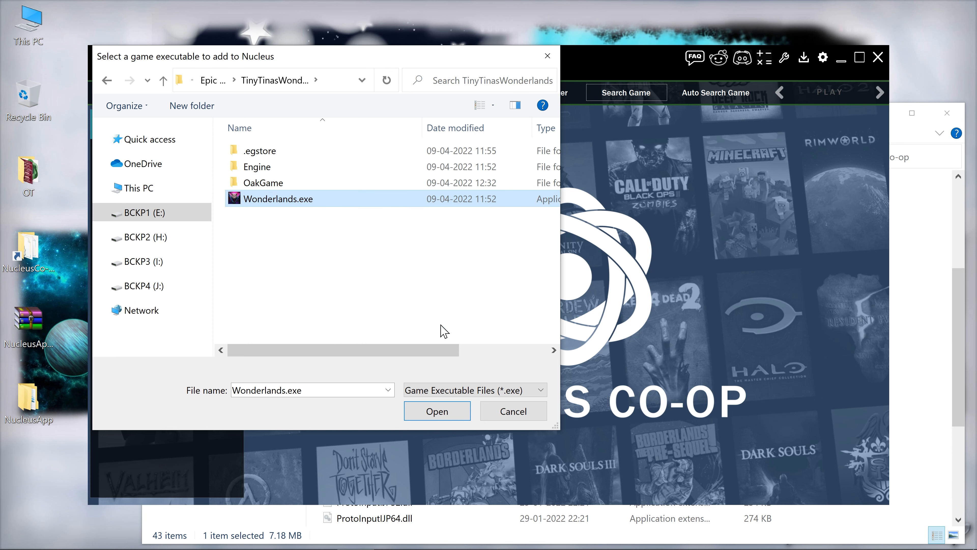
click(437, 410)
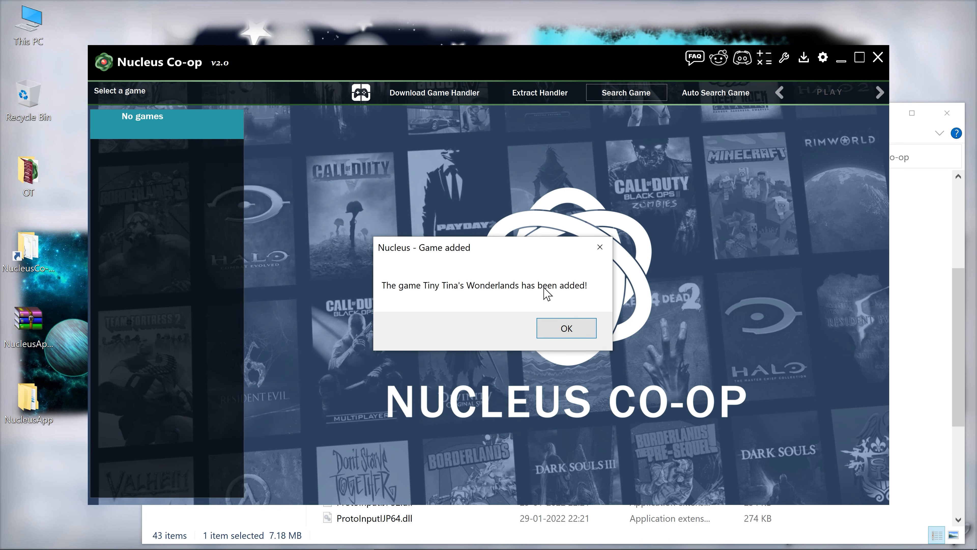
click(566, 328)
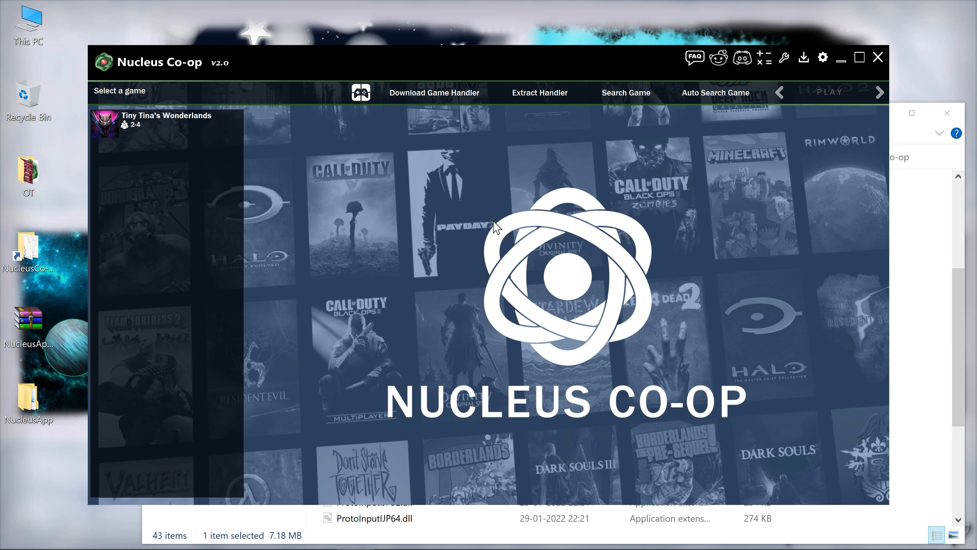
click(171, 126)
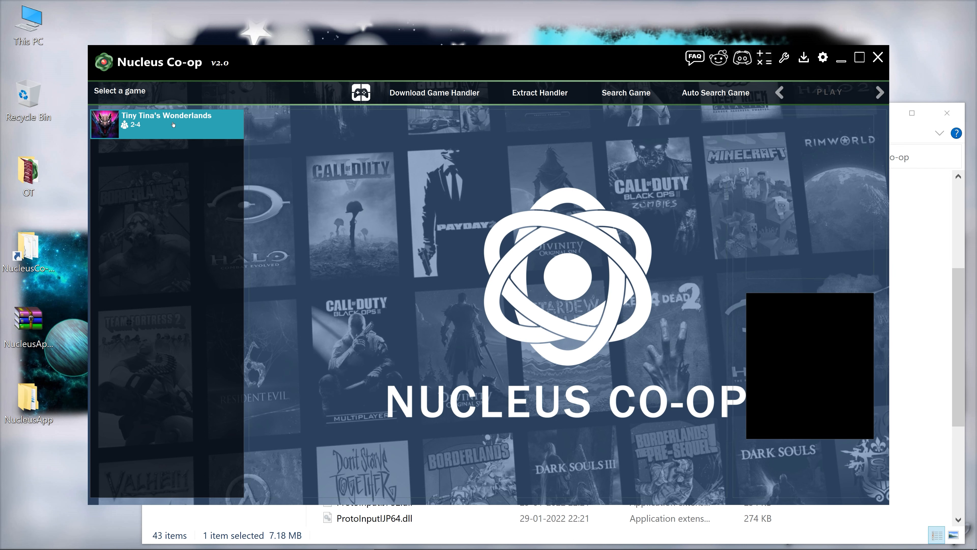
click(173, 124)
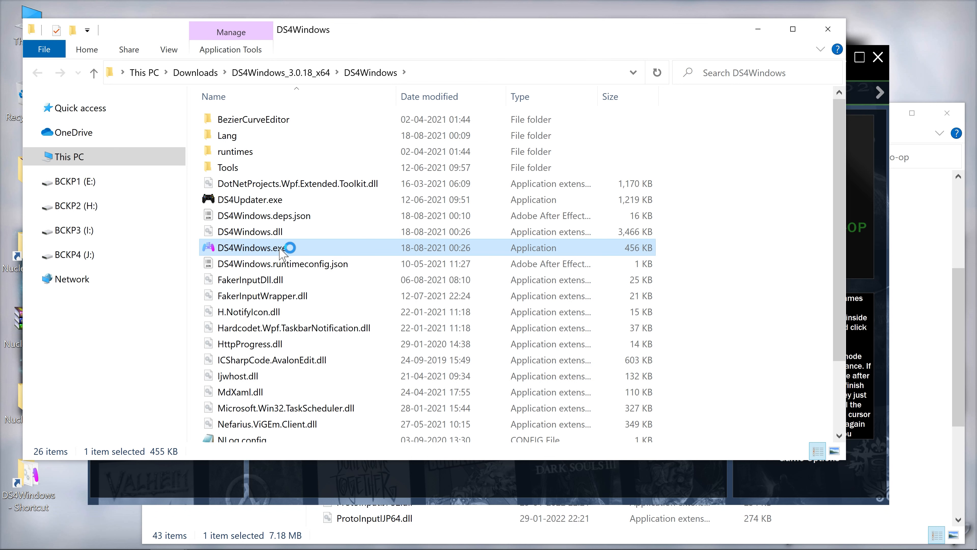
- Launch DS4Windows.exe from the DS4Windows_3.0.18_x64 folder in Downloads
double_click(244, 248)
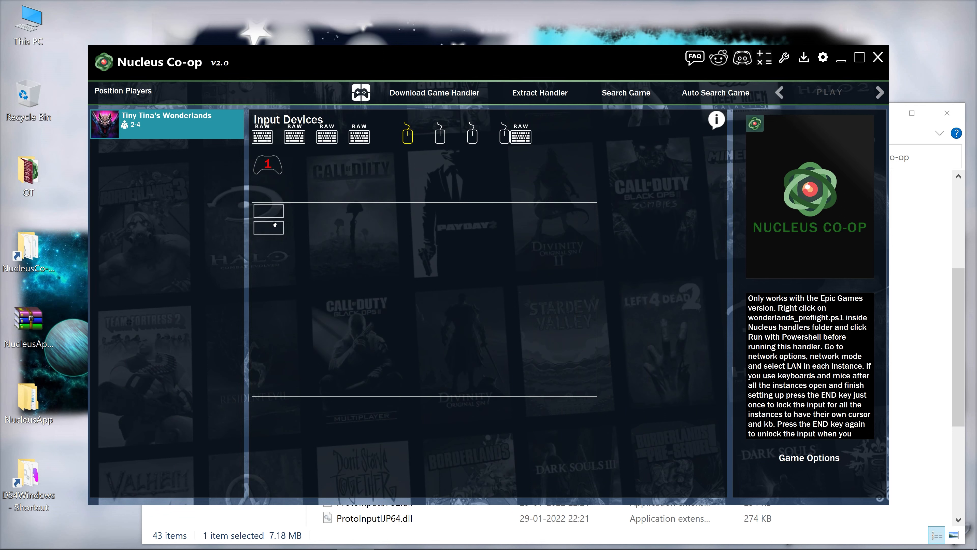
mouse_move(293, 221)
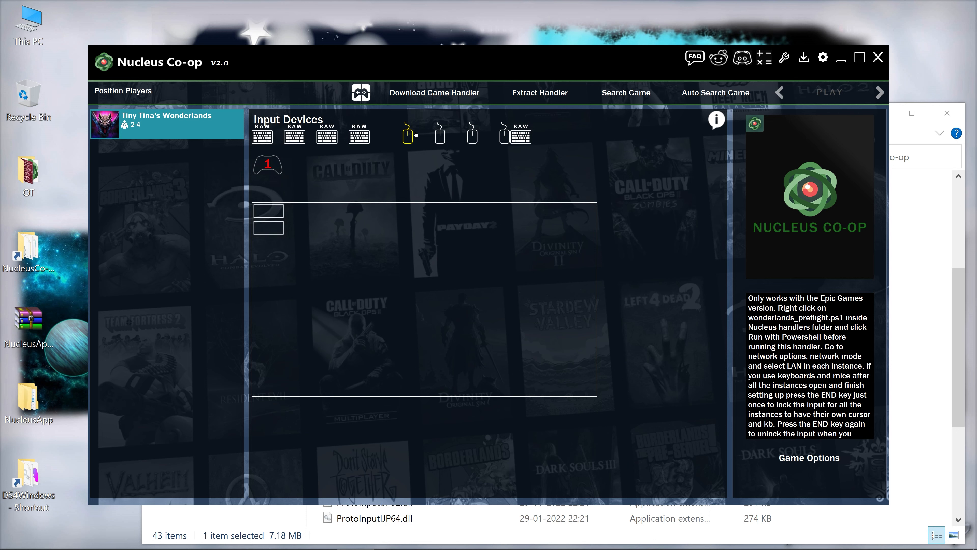
- Drag a device into a player slot and assign the raw keyboard and mouse to player one
drag(408, 133, 467, 252)
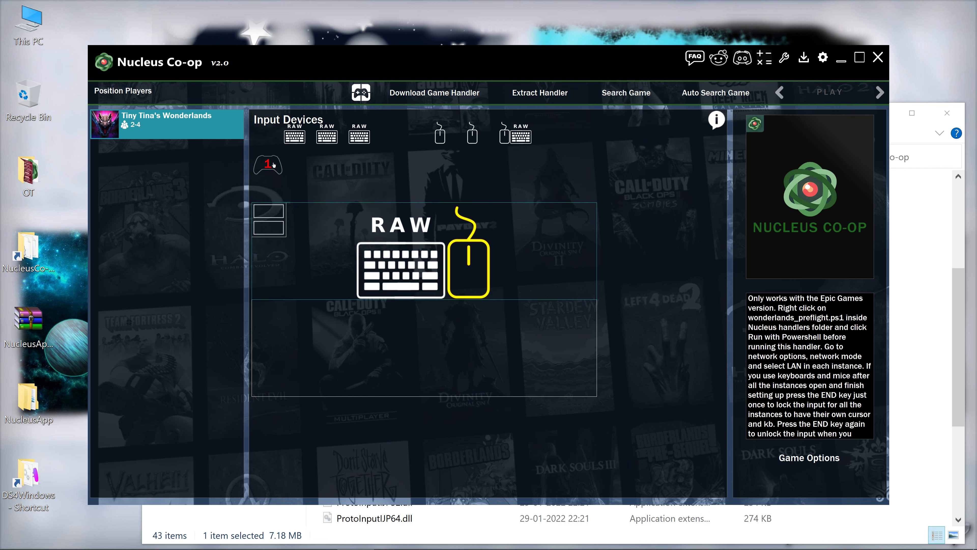
drag(267, 164, 424, 347)
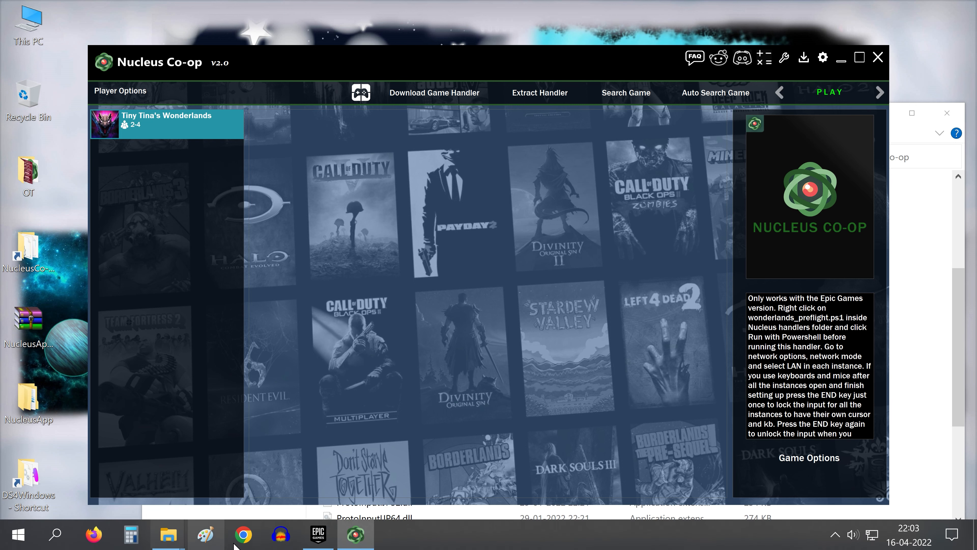
- Purge the standby list in ISLC from the system tray, then minimize the cleaner
click(835, 534)
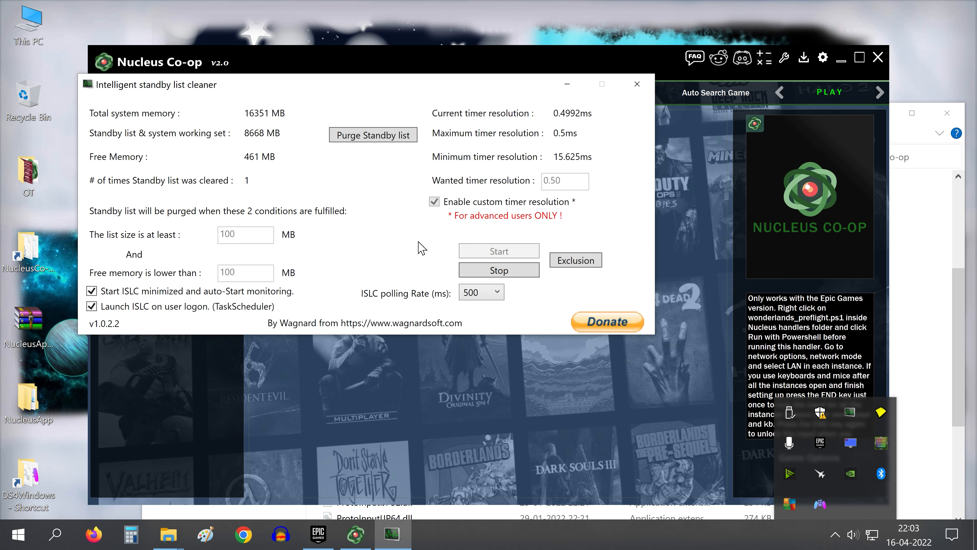
mouse_move(235, 98)
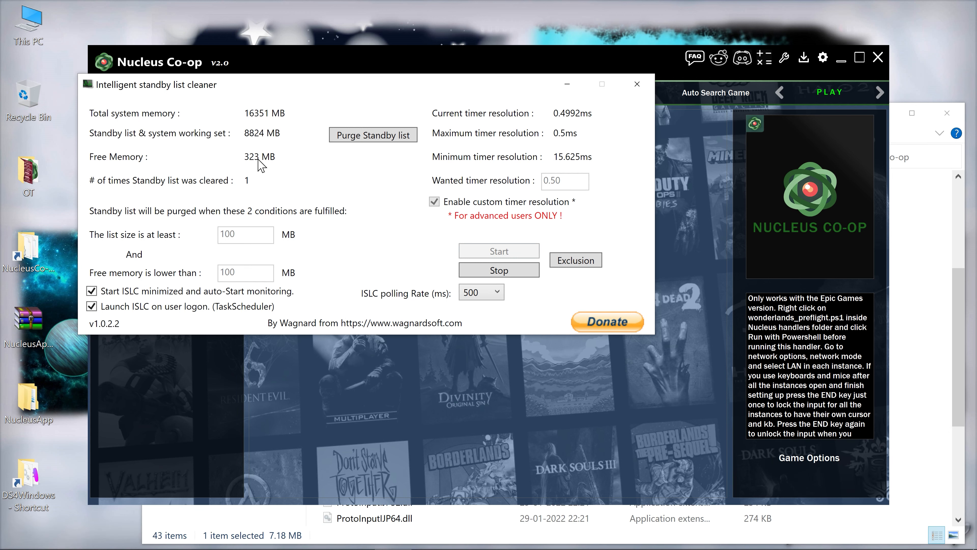
click(373, 134)
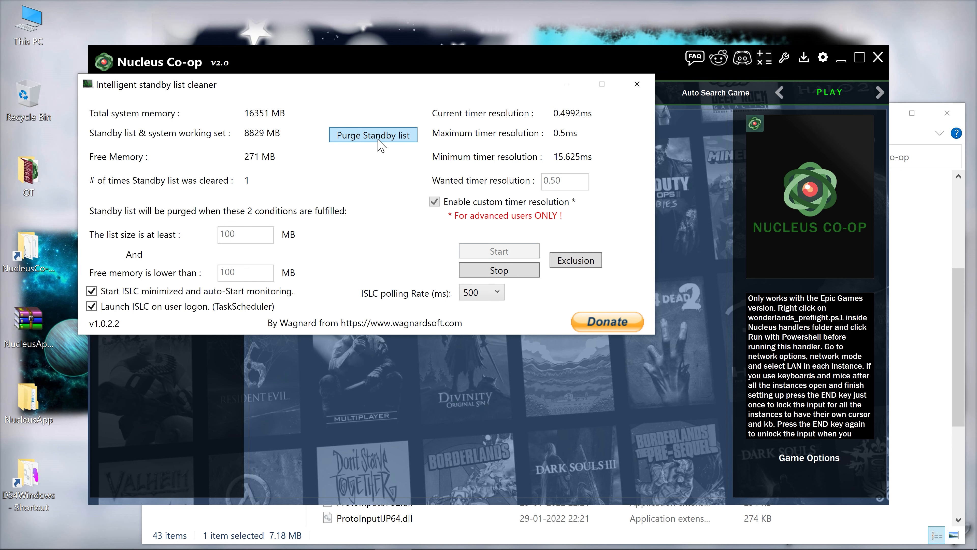
click(374, 135)
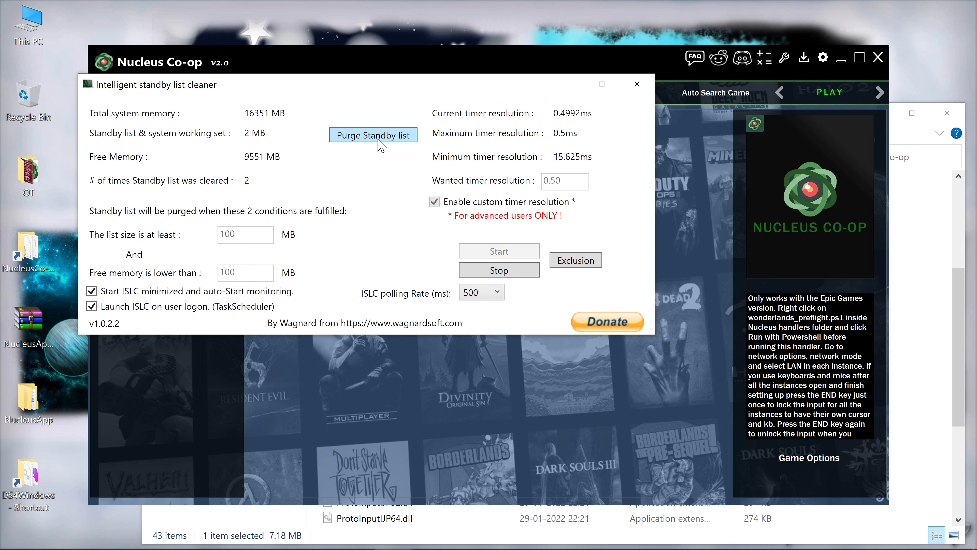
click(373, 135)
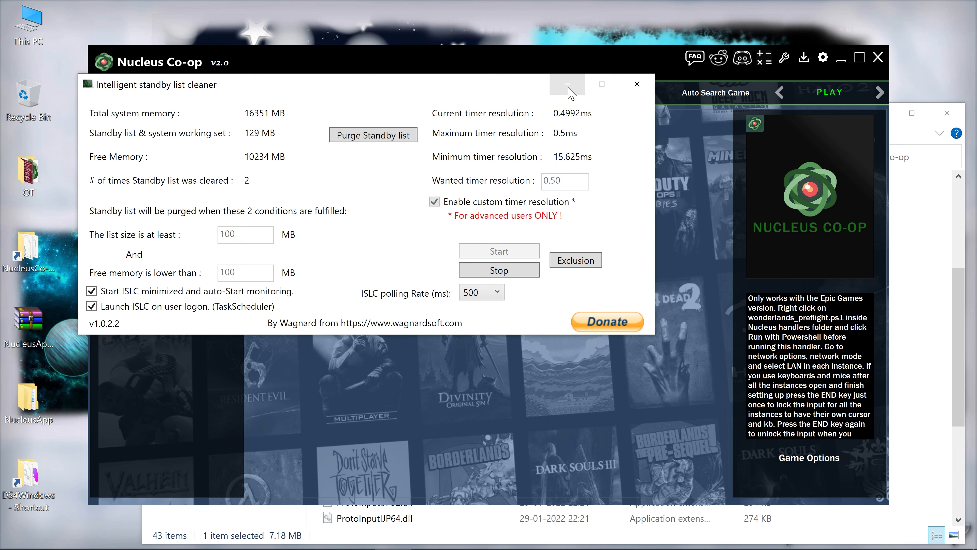
click(567, 84)
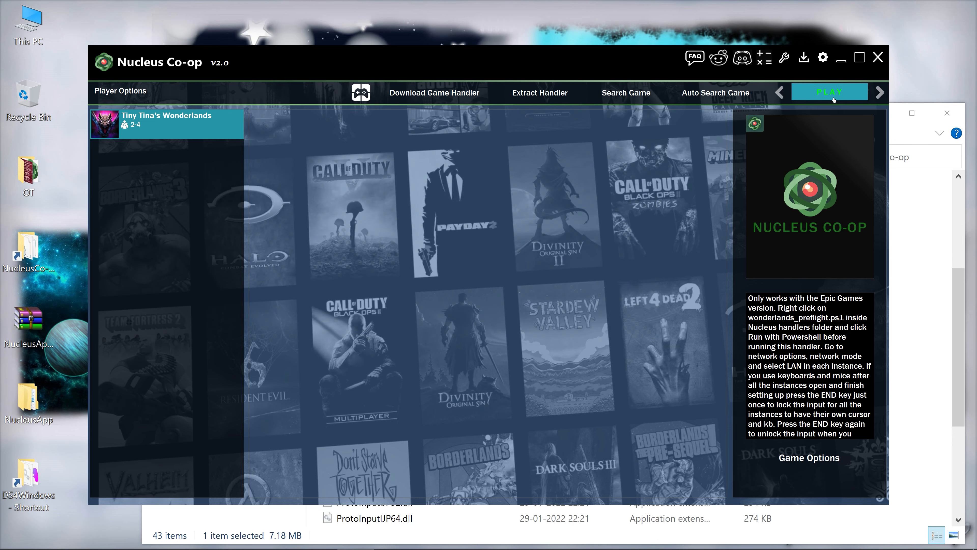
- Start PLAY for the Wonderlands session and acknowledge the End-key input-lock notice
click(829, 91)
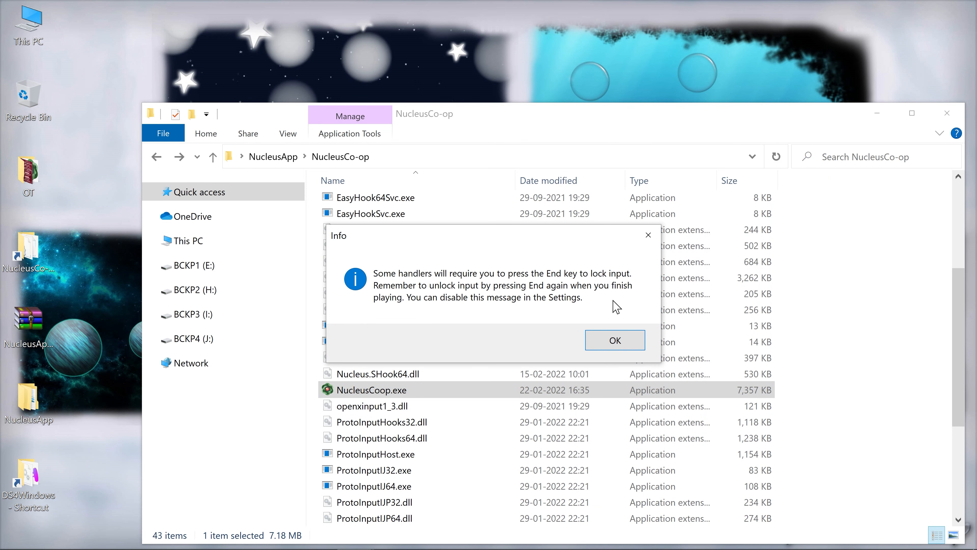
click(615, 340)
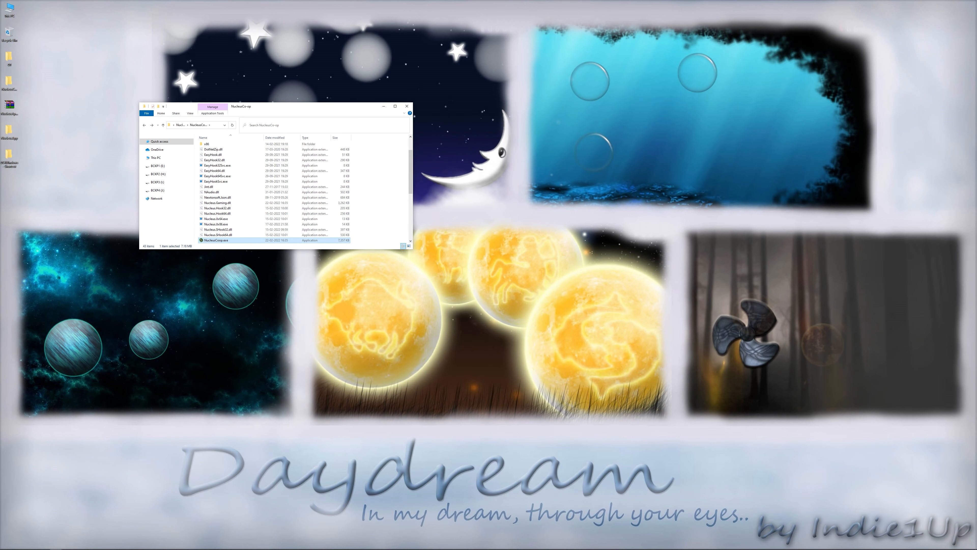
click(406, 106)
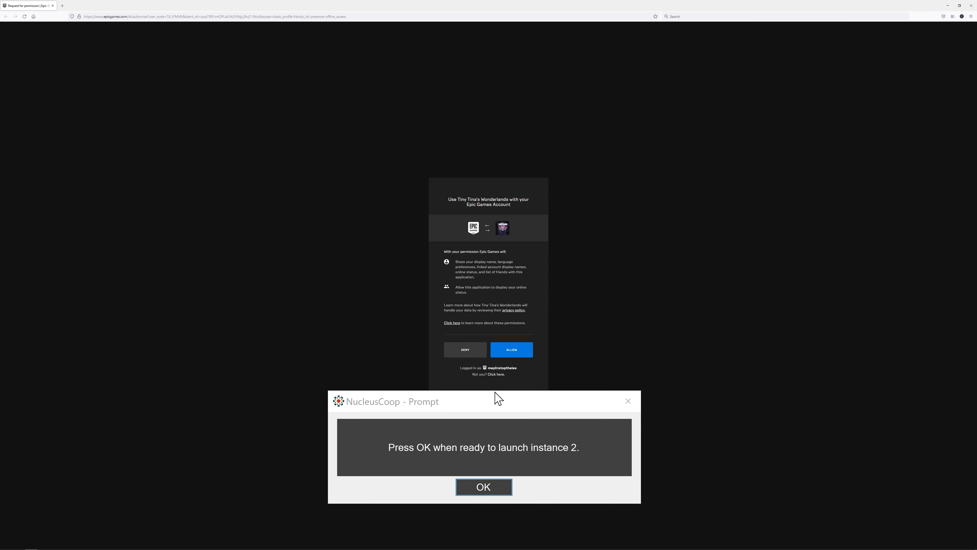
- Allow Tiny Tina's Wonderlands to use the Epic Games account for the first instance's sign-in
click(512, 350)
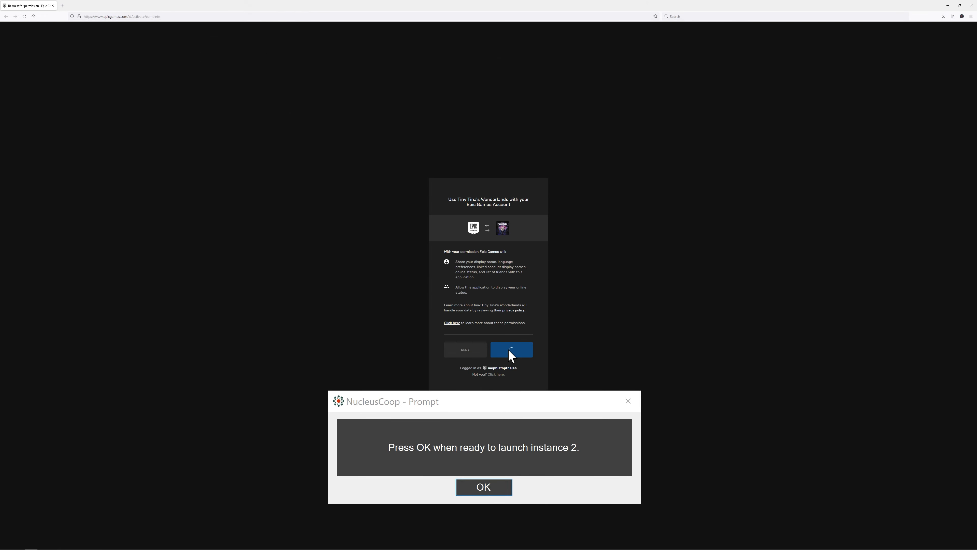
click(511, 349)
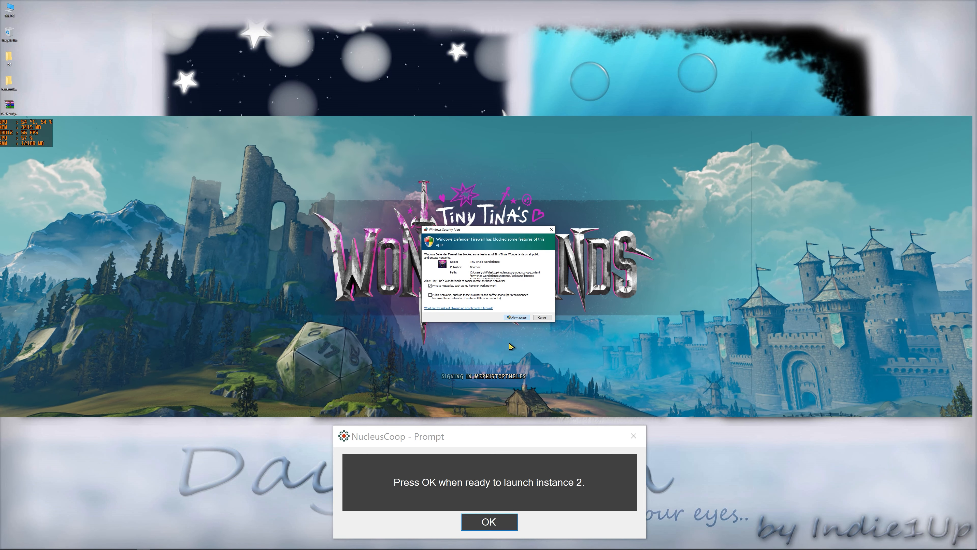
- Allow the first instance through Windows Defender Firewall and confirm launching instance 2 in Nucleus
click(516, 317)
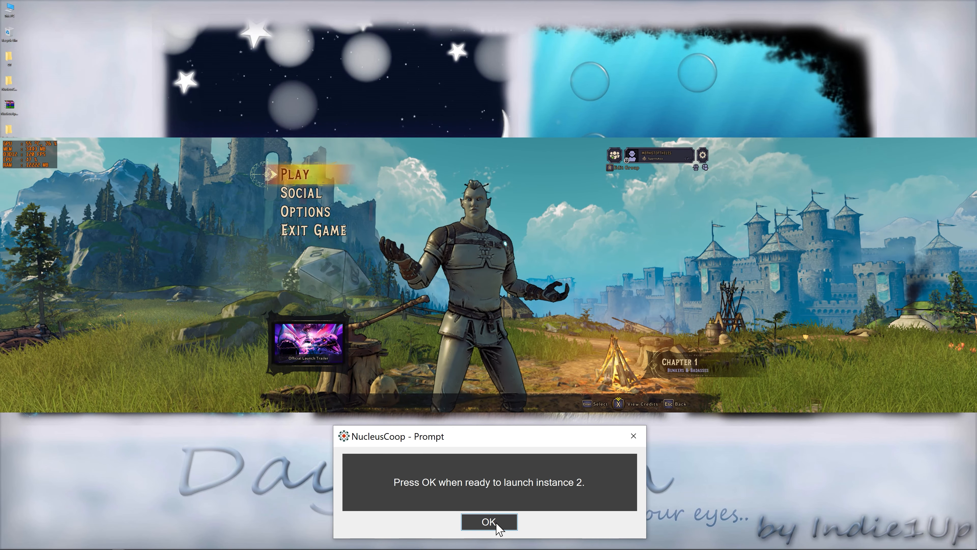
click(488, 522)
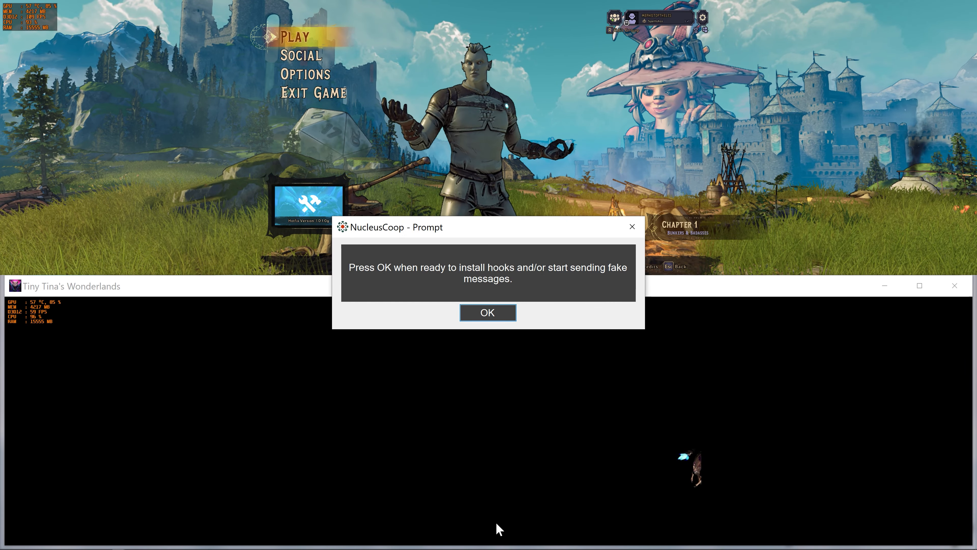
- Install the Nucleus input hooks and allow the second instance through Windows Defender Firewall
click(488, 312)
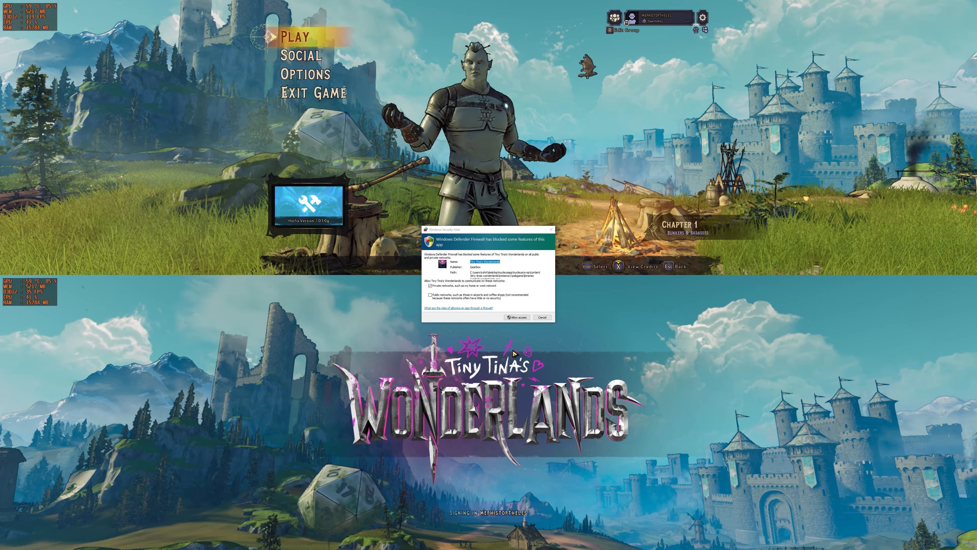
click(517, 317)
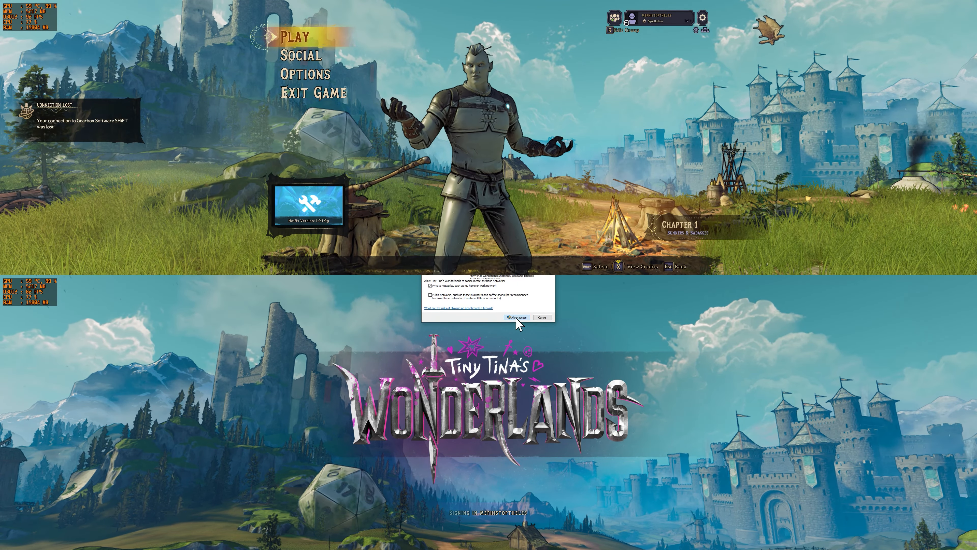
click(517, 317)
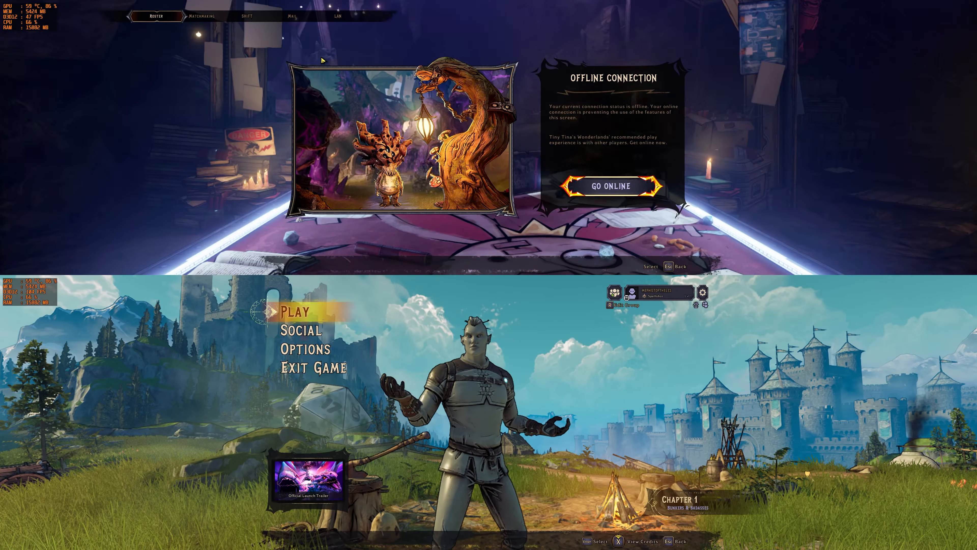
- Dismiss the offline and quit prompts in both instances, then bring up RivaTuner Statistics Server from the tray
click(337, 17)
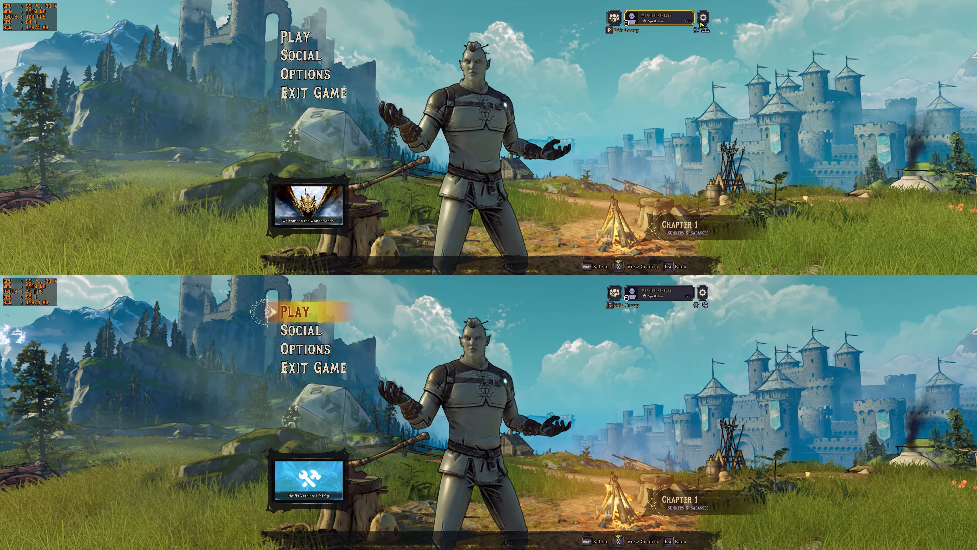
click(704, 30)
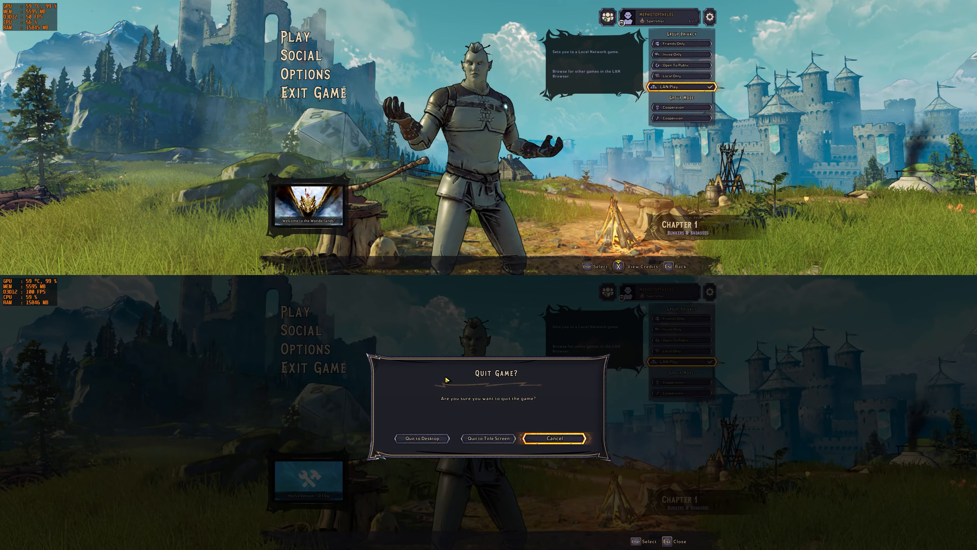
click(556, 439)
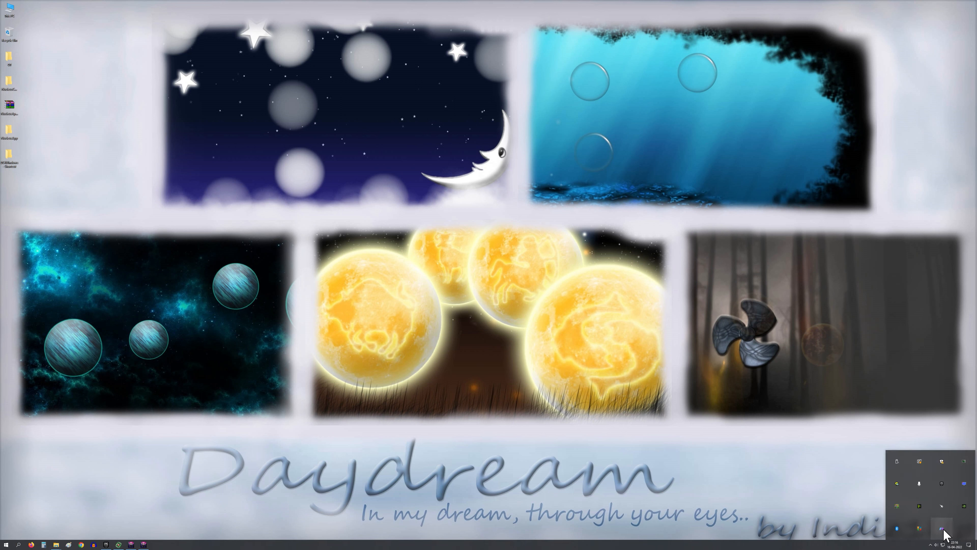
click(941, 528)
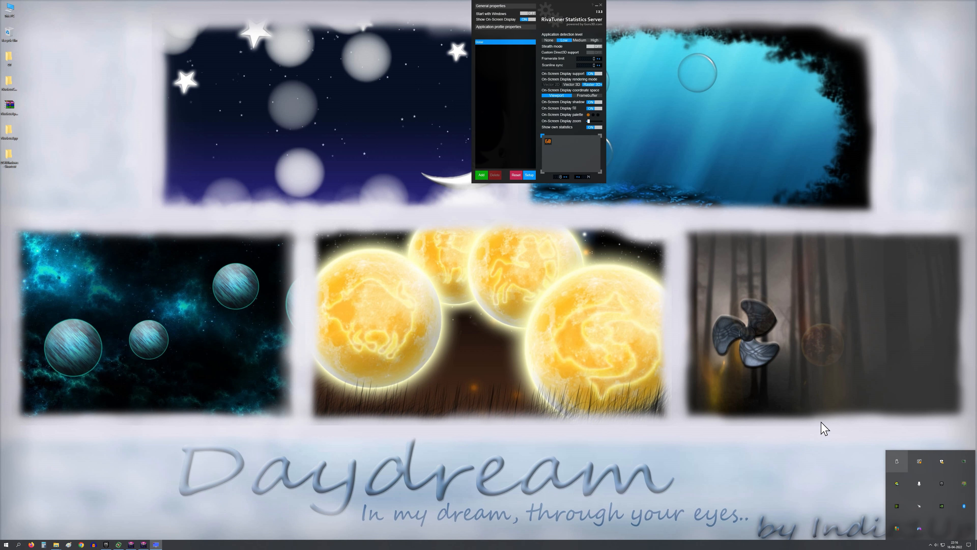